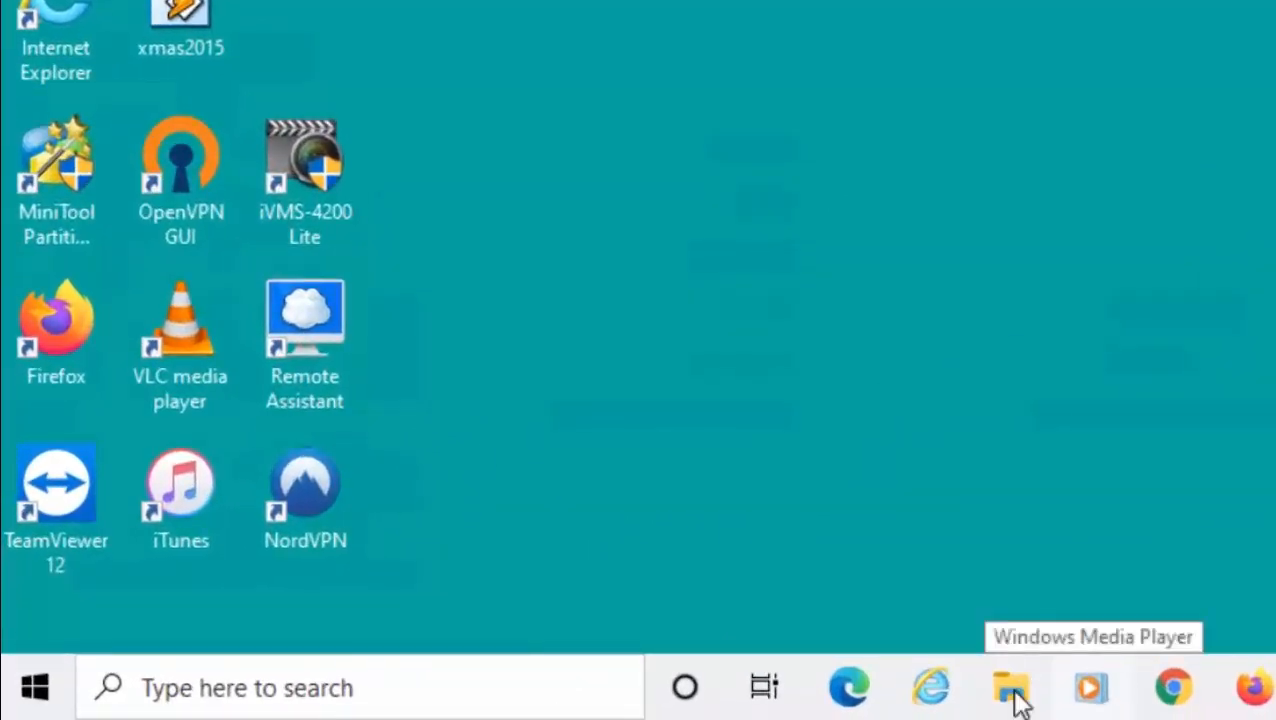
pyautogui.moveTo(330, 698)
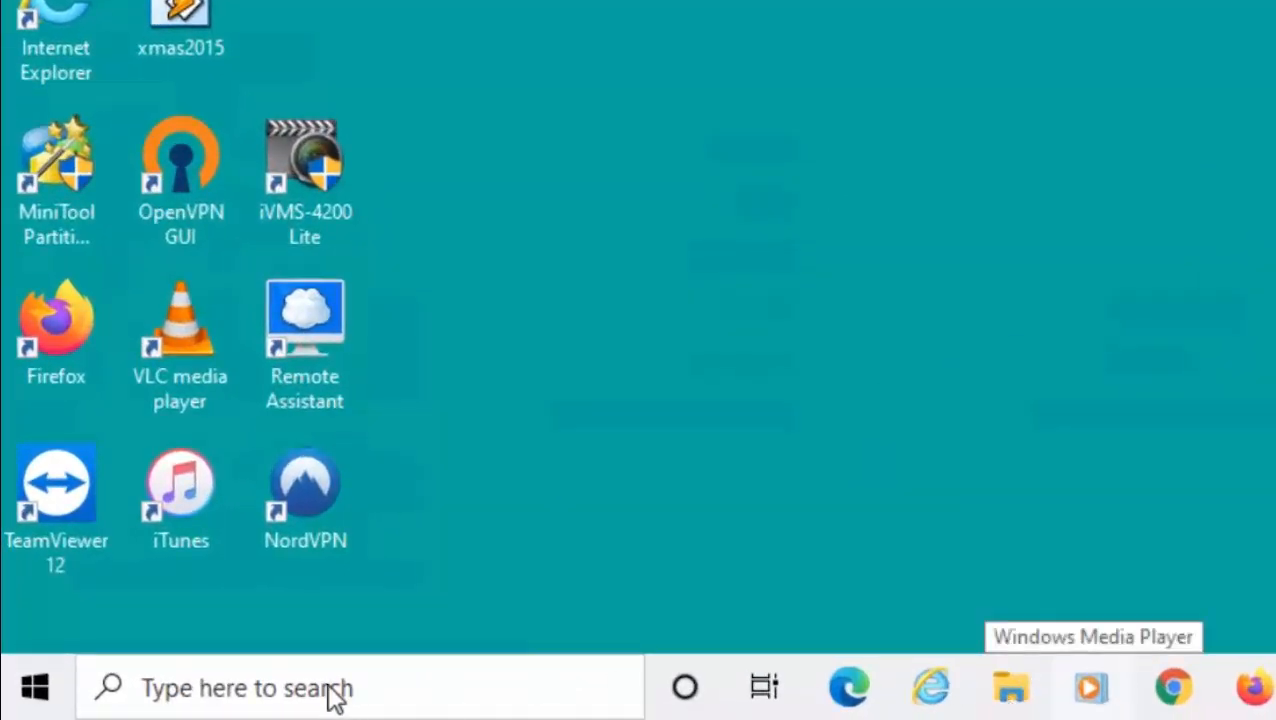
# Reach the This PC overview via Documents and collapse the Devices and drives group.
pyautogui.click(33, 683)
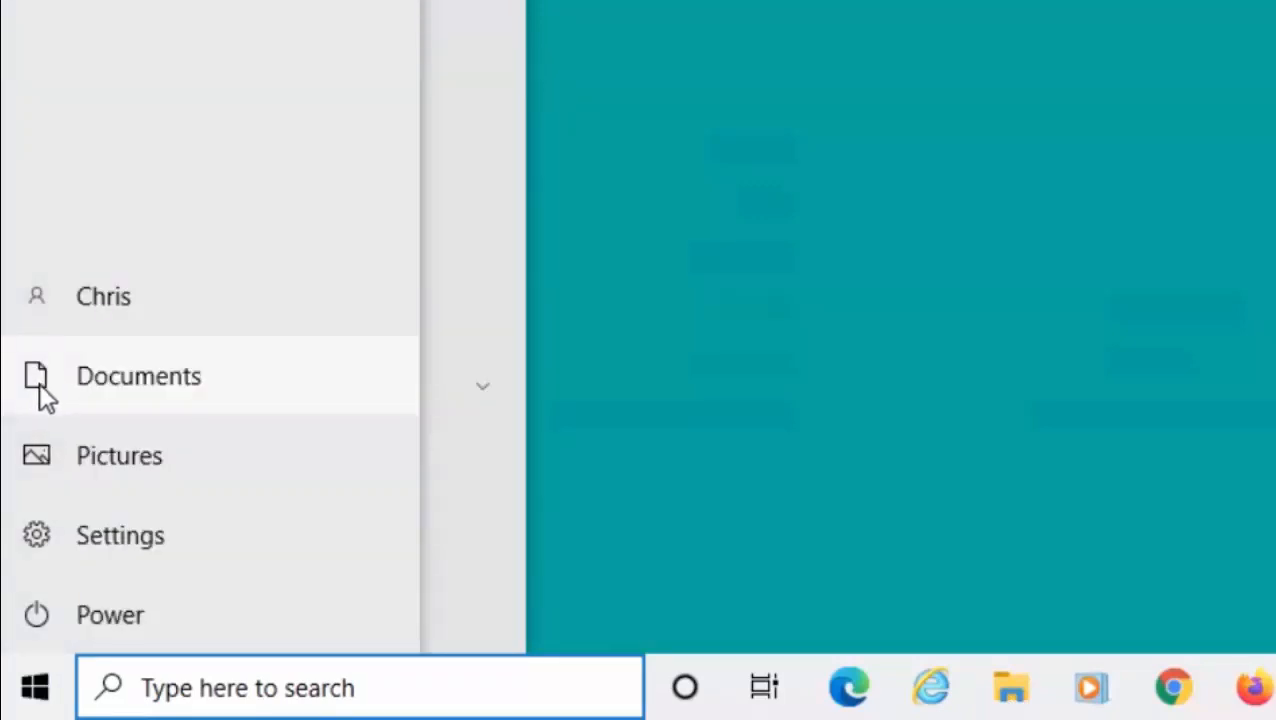
pyautogui.click(138, 376)
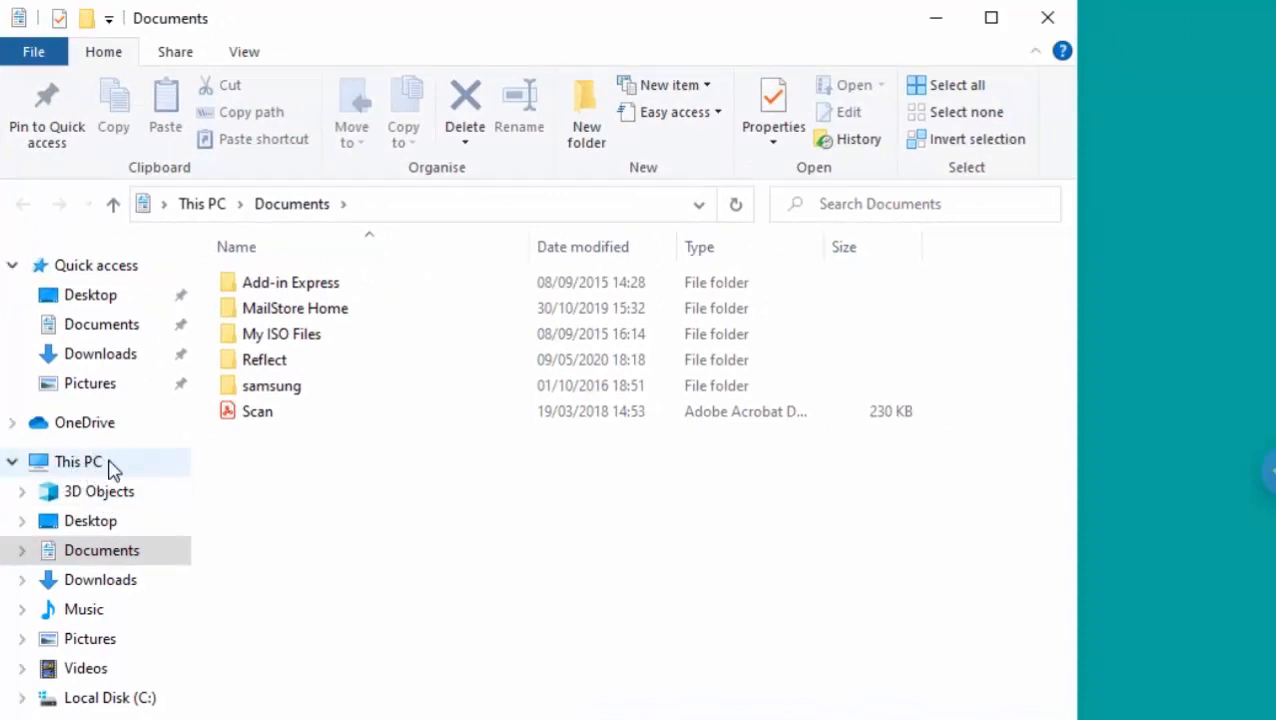
pyautogui.click(77, 462)
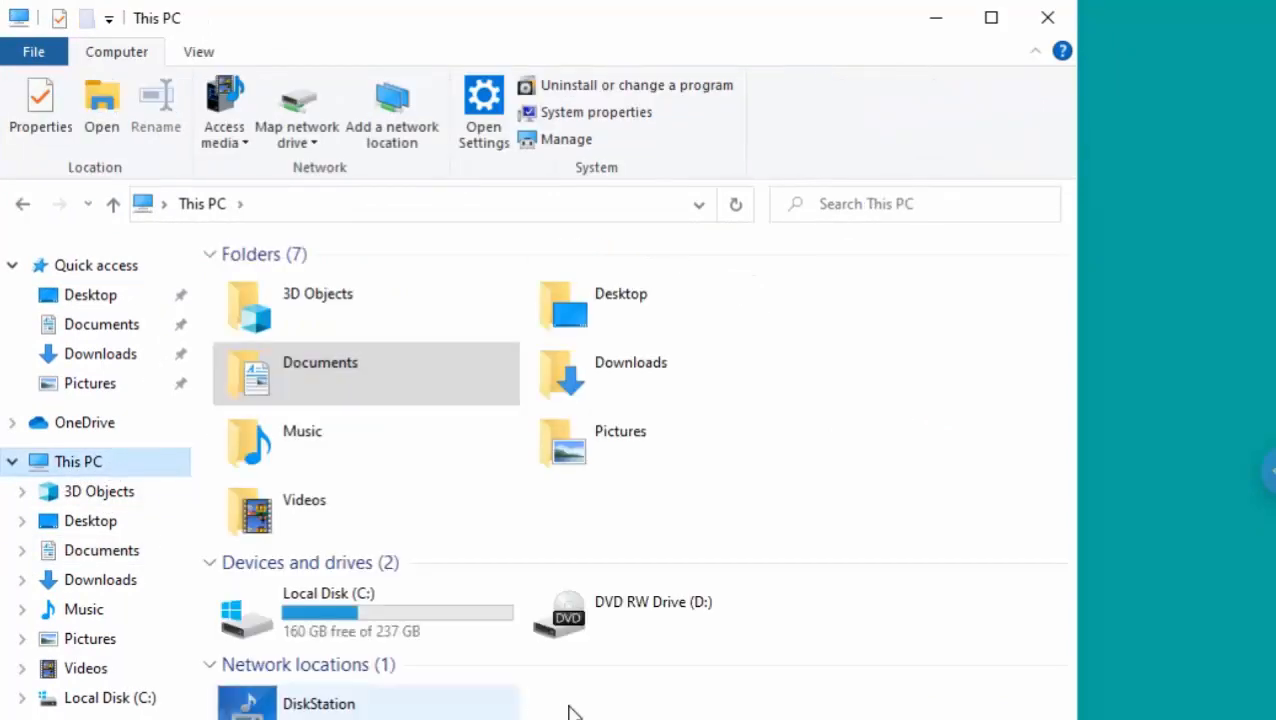
pyautogui.moveTo(375, 582)
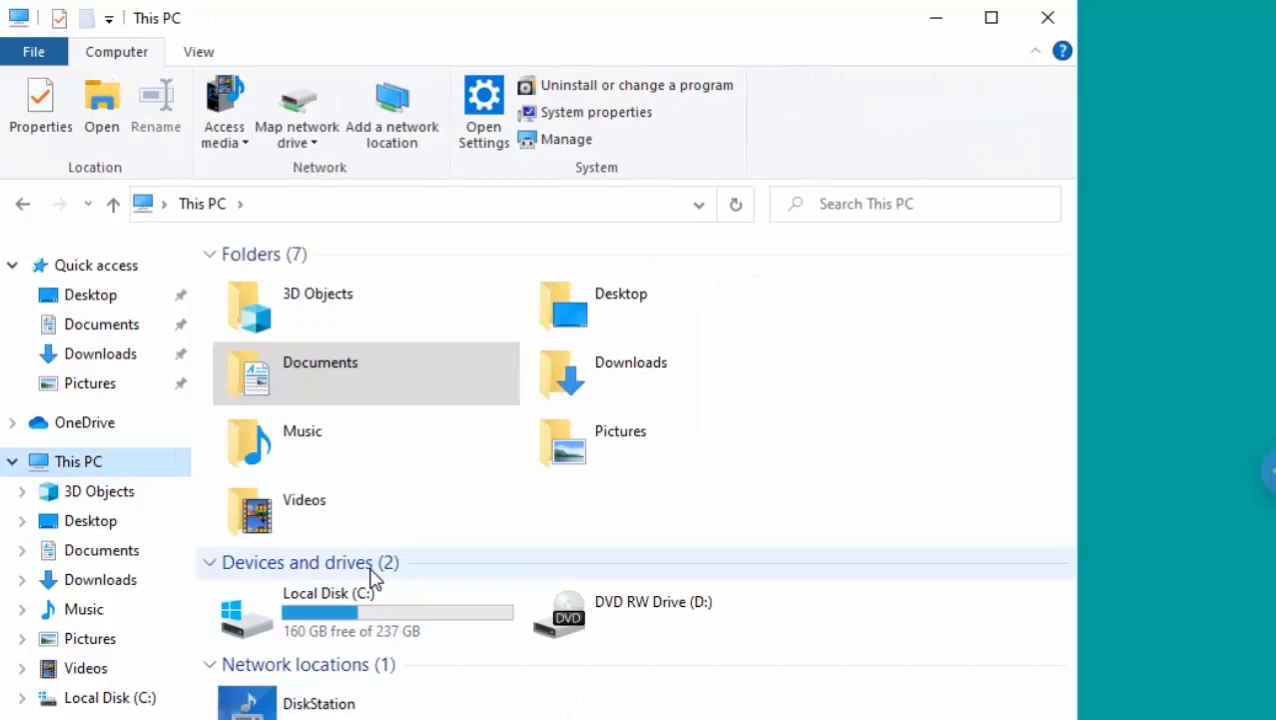
pyautogui.moveTo(312, 580)
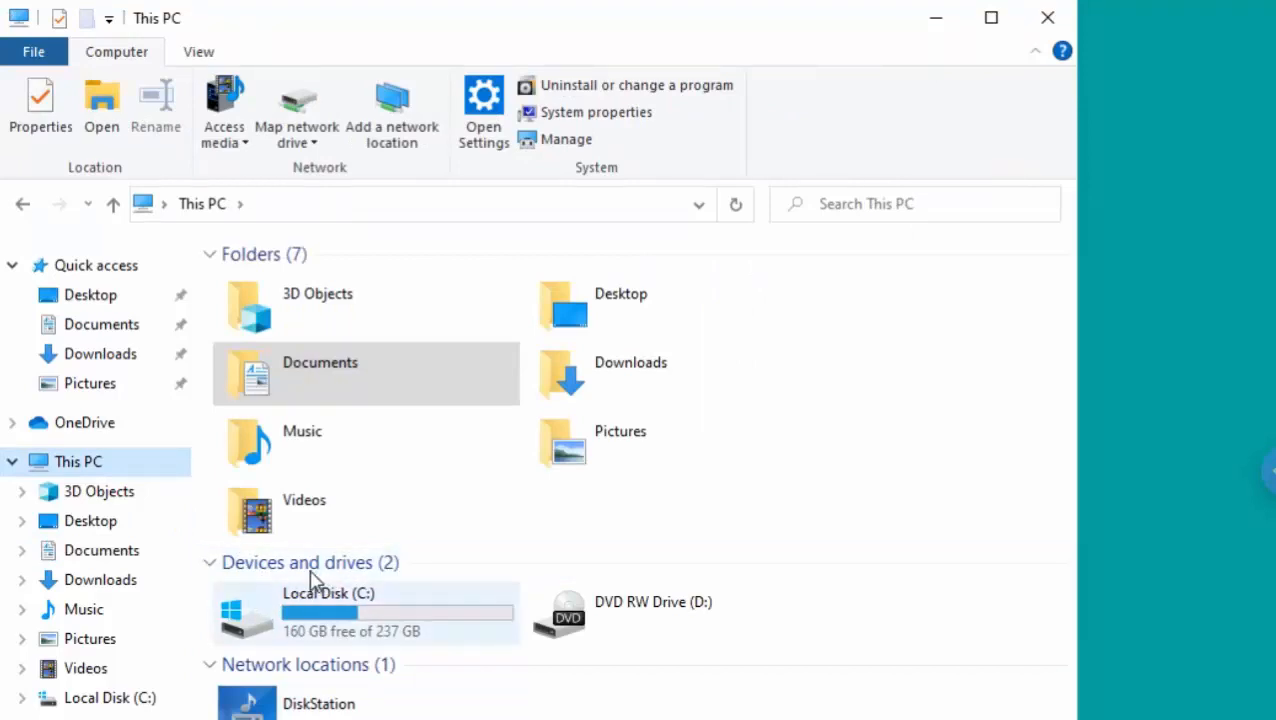
pyautogui.click(209, 563)
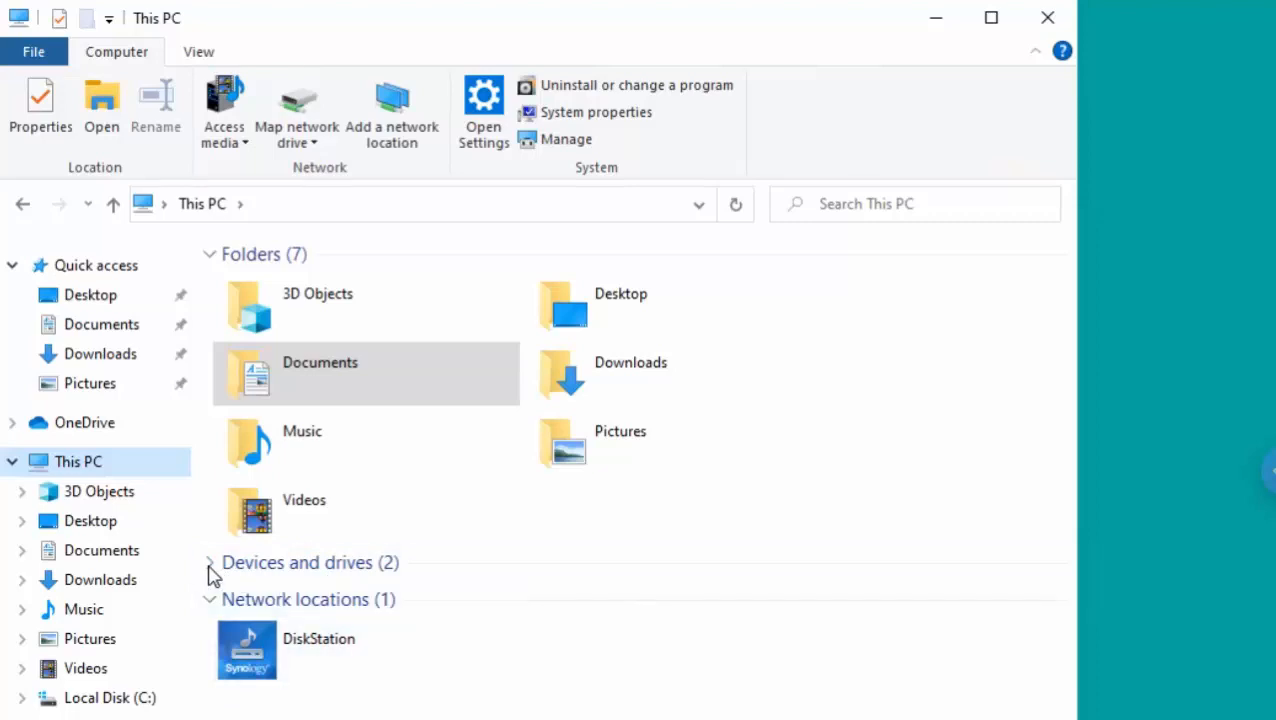
# Expand the Devices and drives group so Local Disk (C:) and the DVD drive show.
pyautogui.click(210, 563)
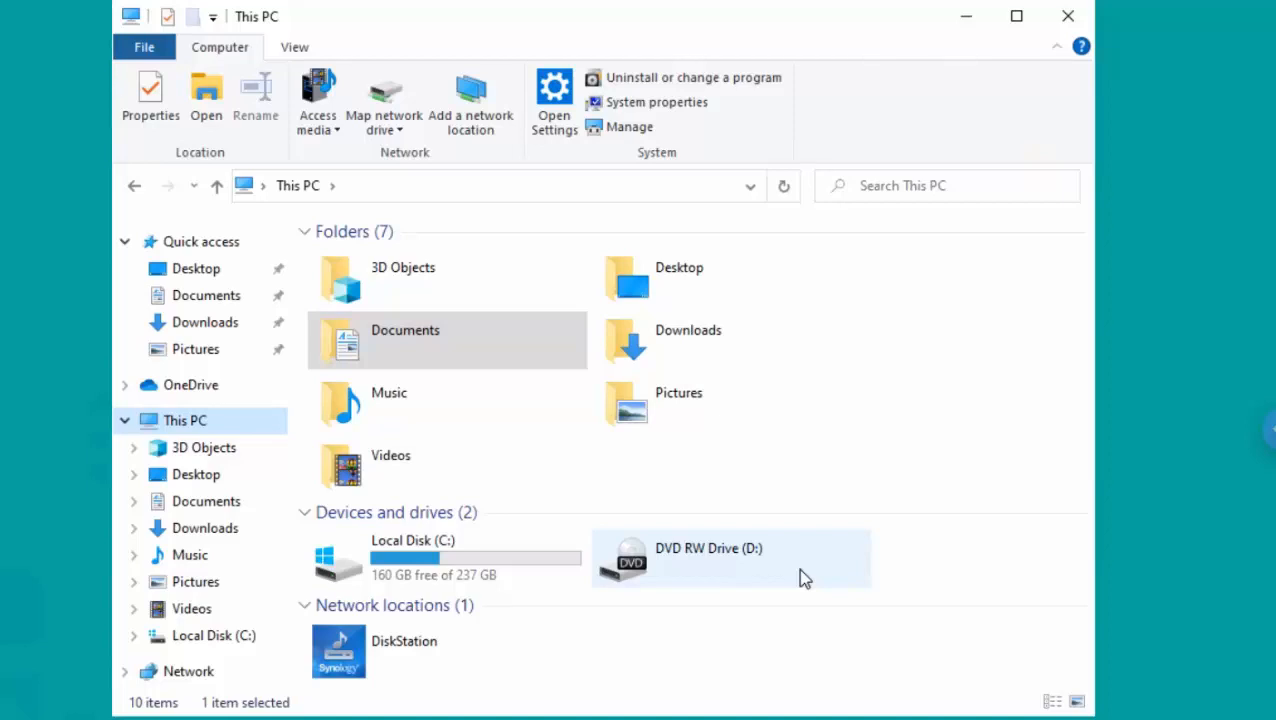
pyautogui.moveTo(803, 578)
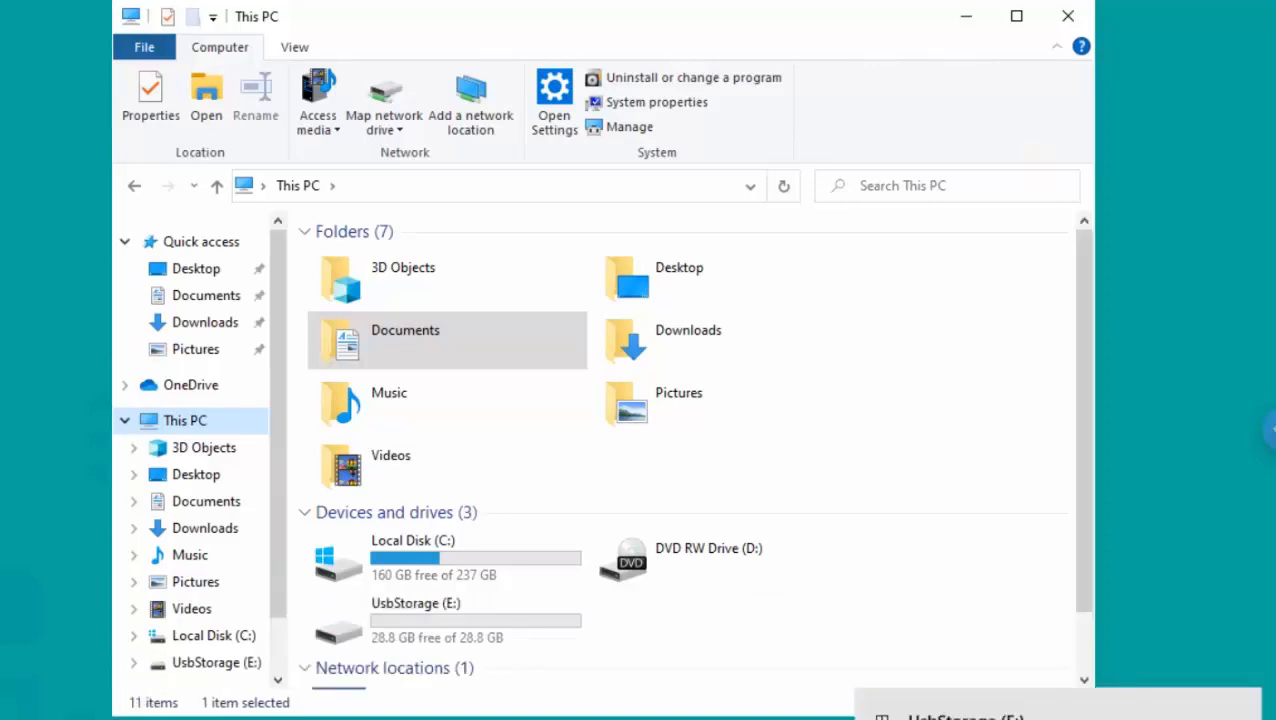
pyautogui.moveTo(413, 610)
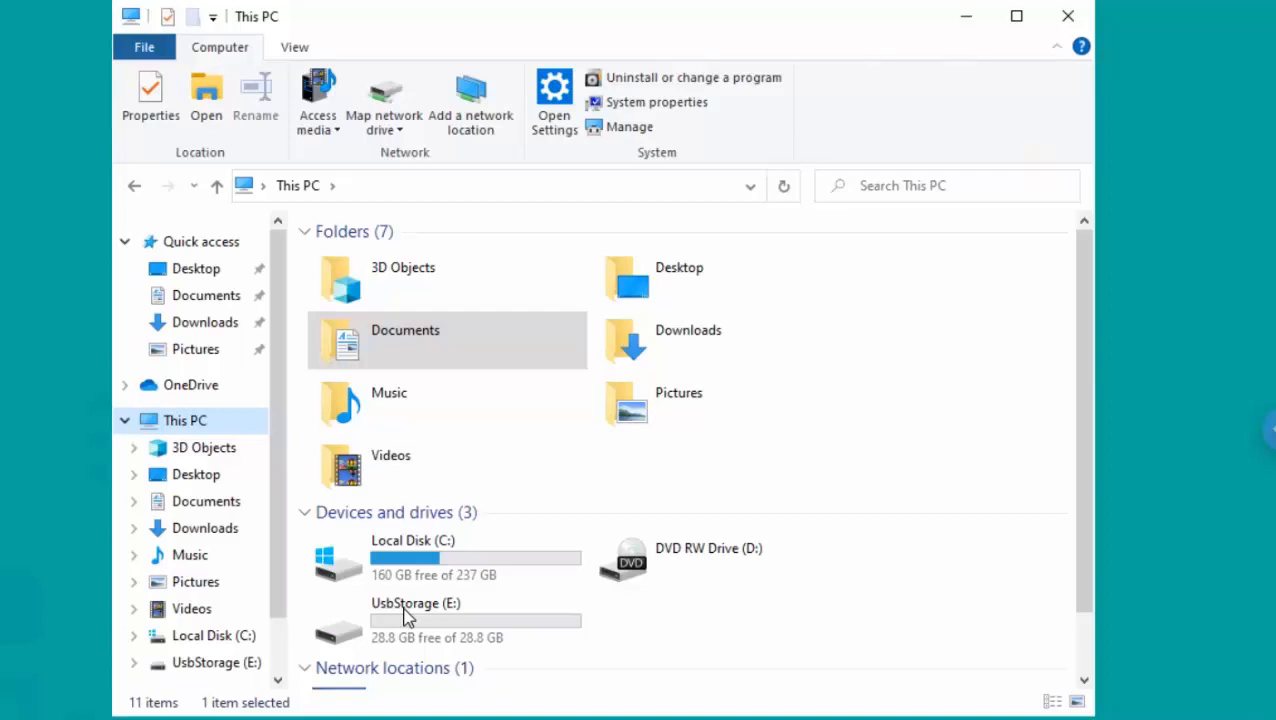
pyautogui.moveTo(405, 615)
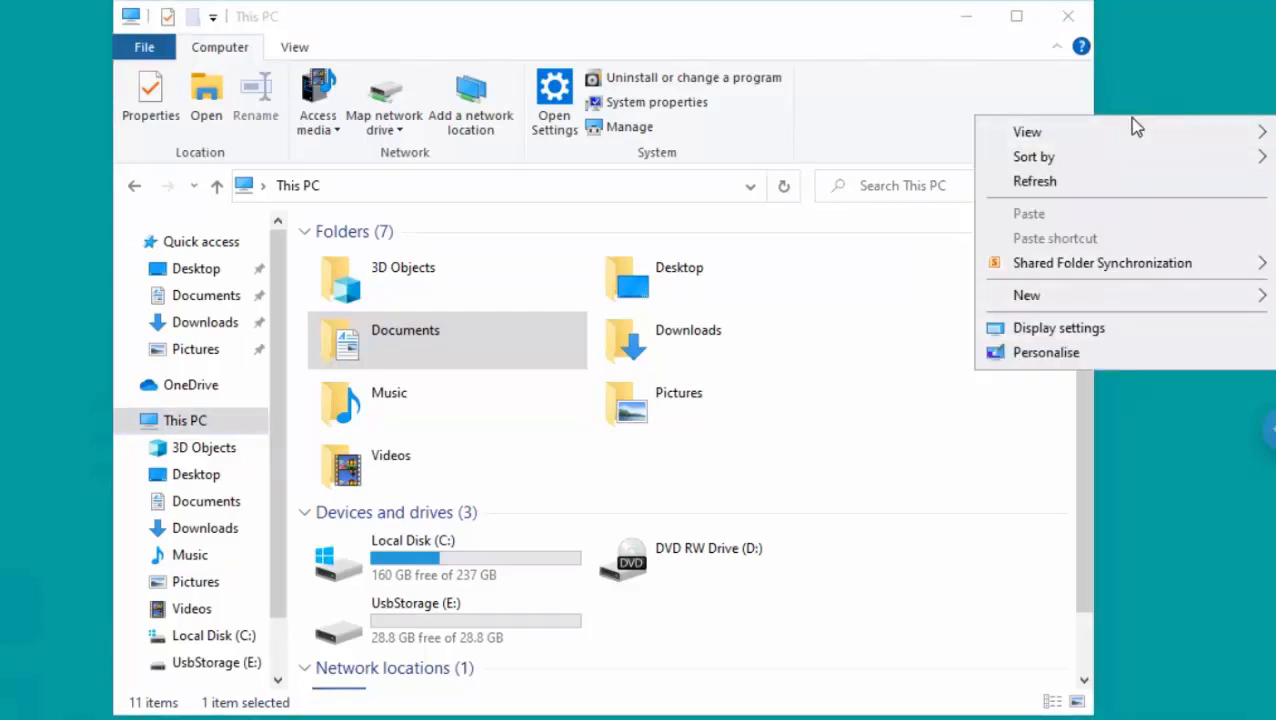
# Create a new desktop folder and name it USB Stick Backup.
pyautogui.click(1026, 295)
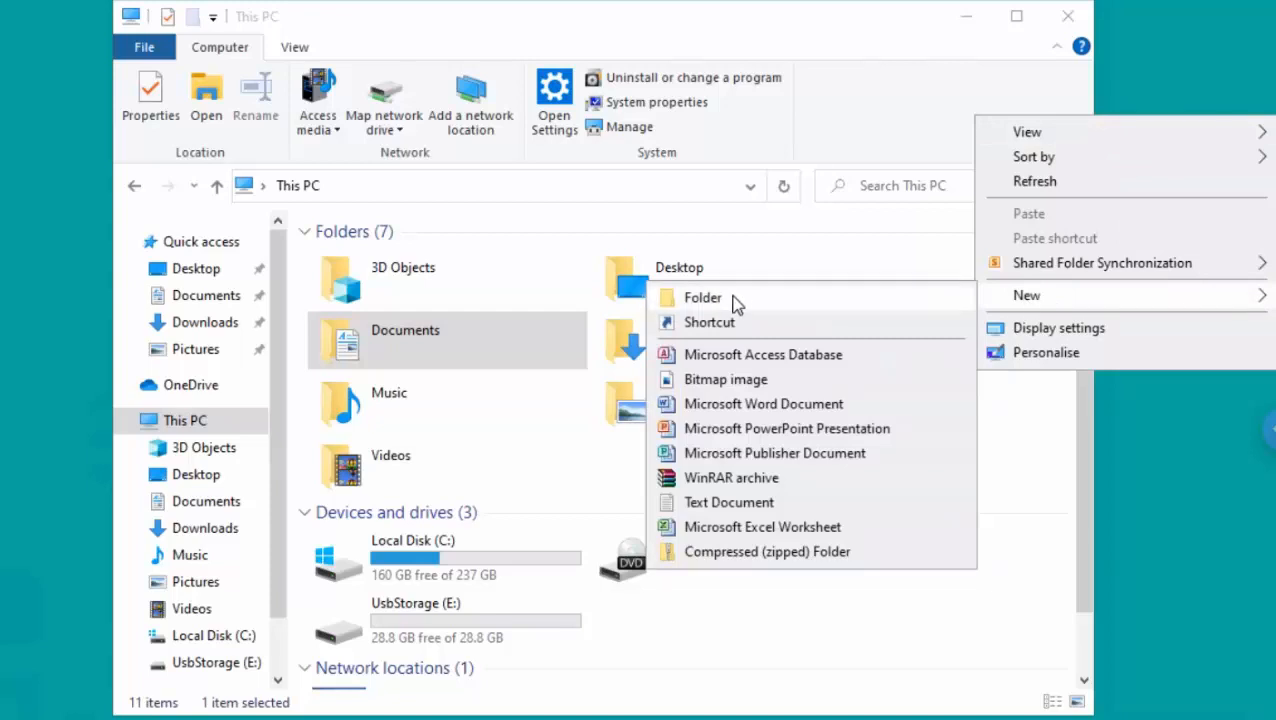
pyautogui.click(702, 297)
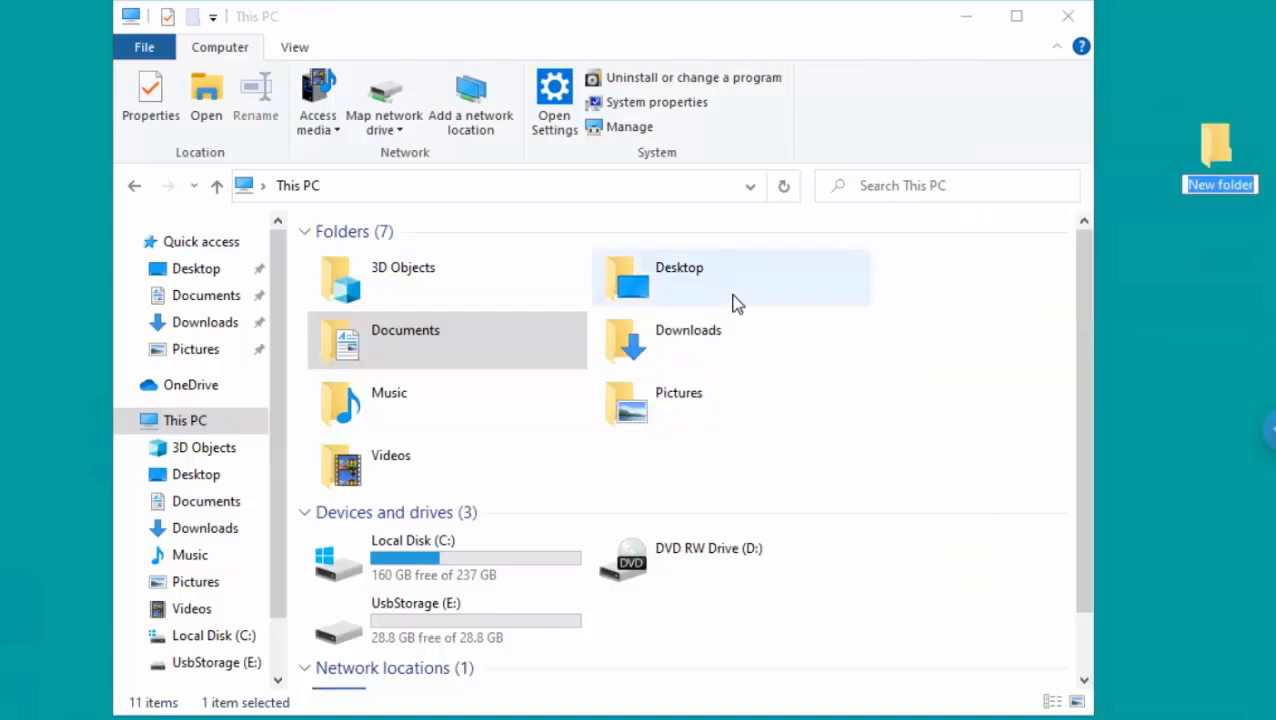
pyautogui.write('USB Stick Backup')
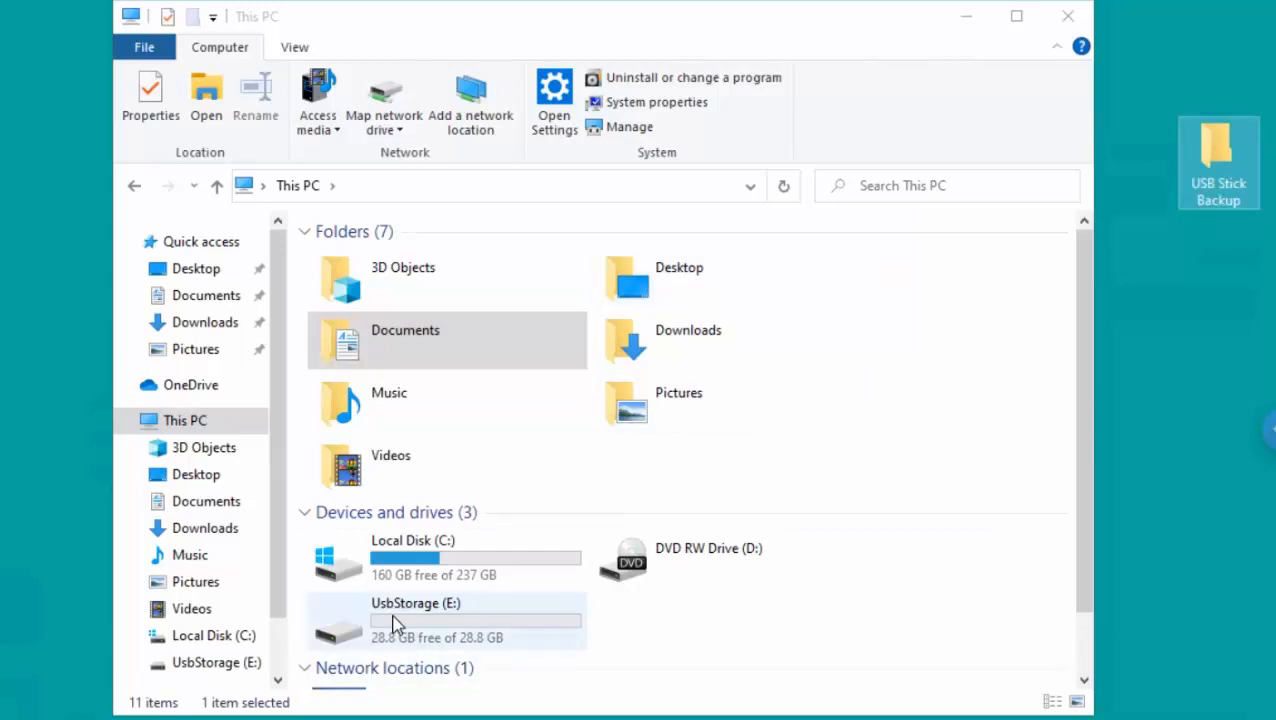
pyautogui.moveTo(444, 614)
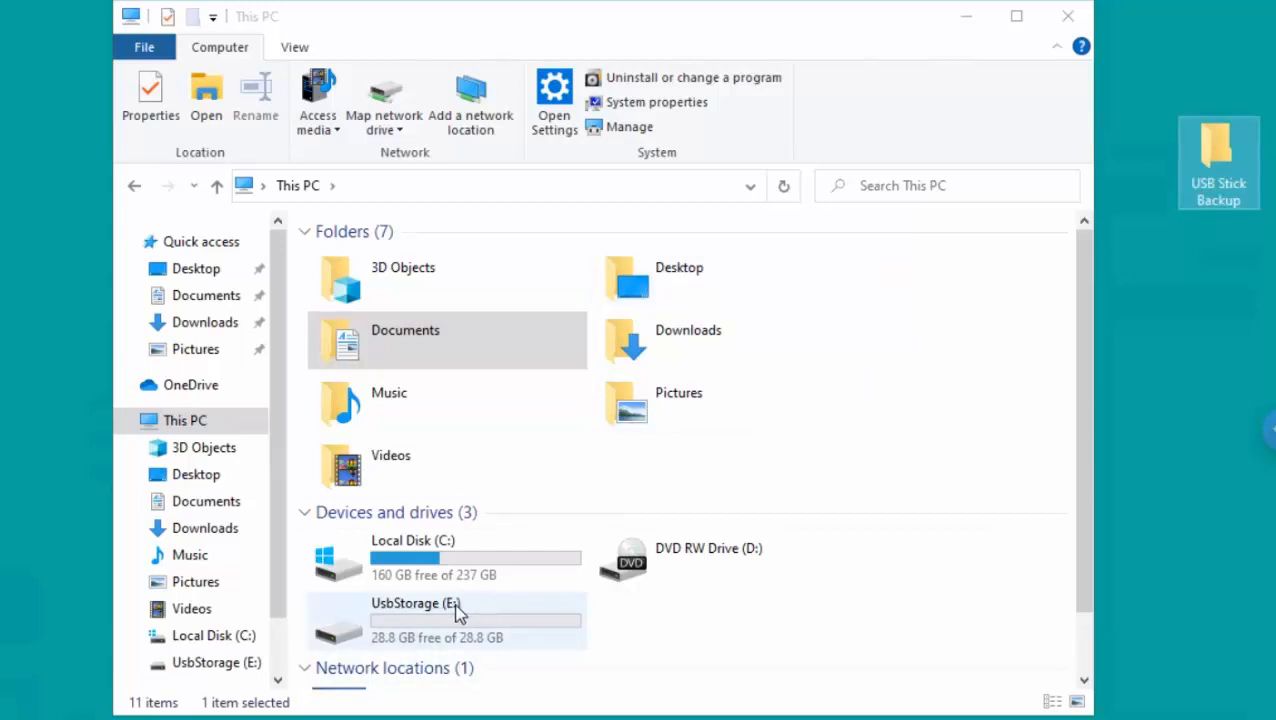
# Open UsbStorage (E:) to list its Files folder, two text documents and two DVR files.
pyautogui.doubleClick(434, 607)
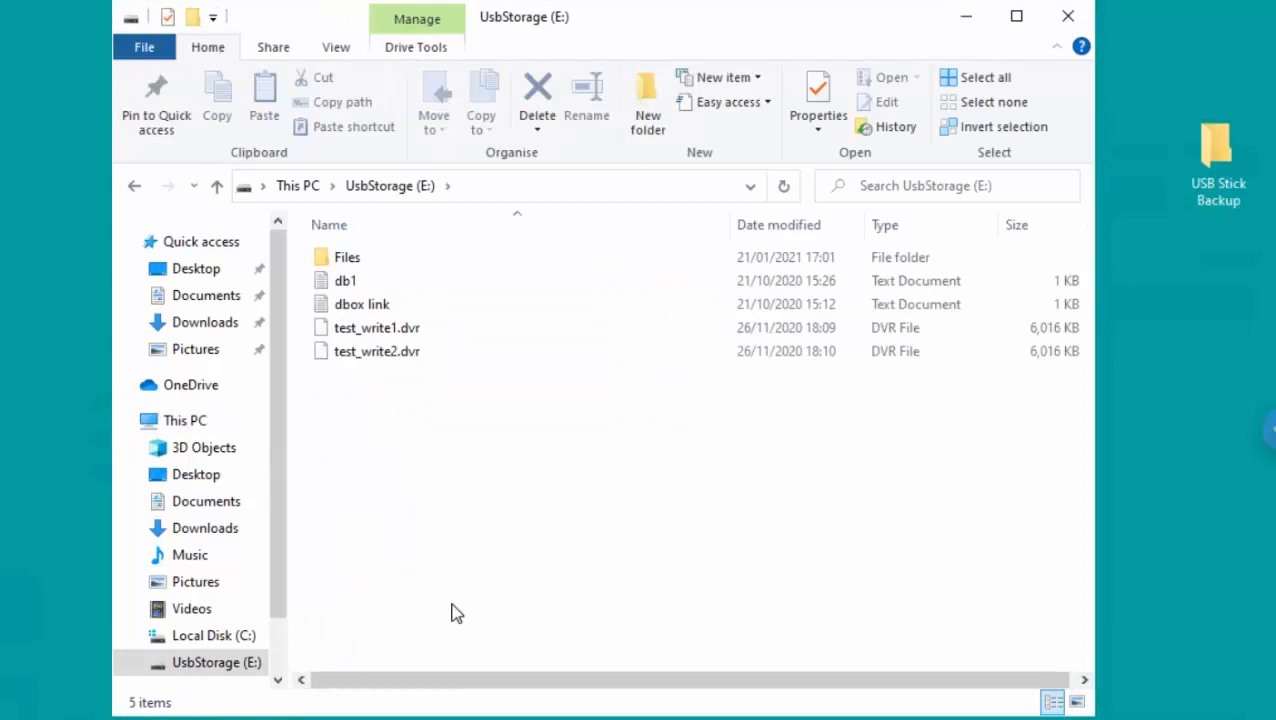
pyautogui.moveTo(389, 430)
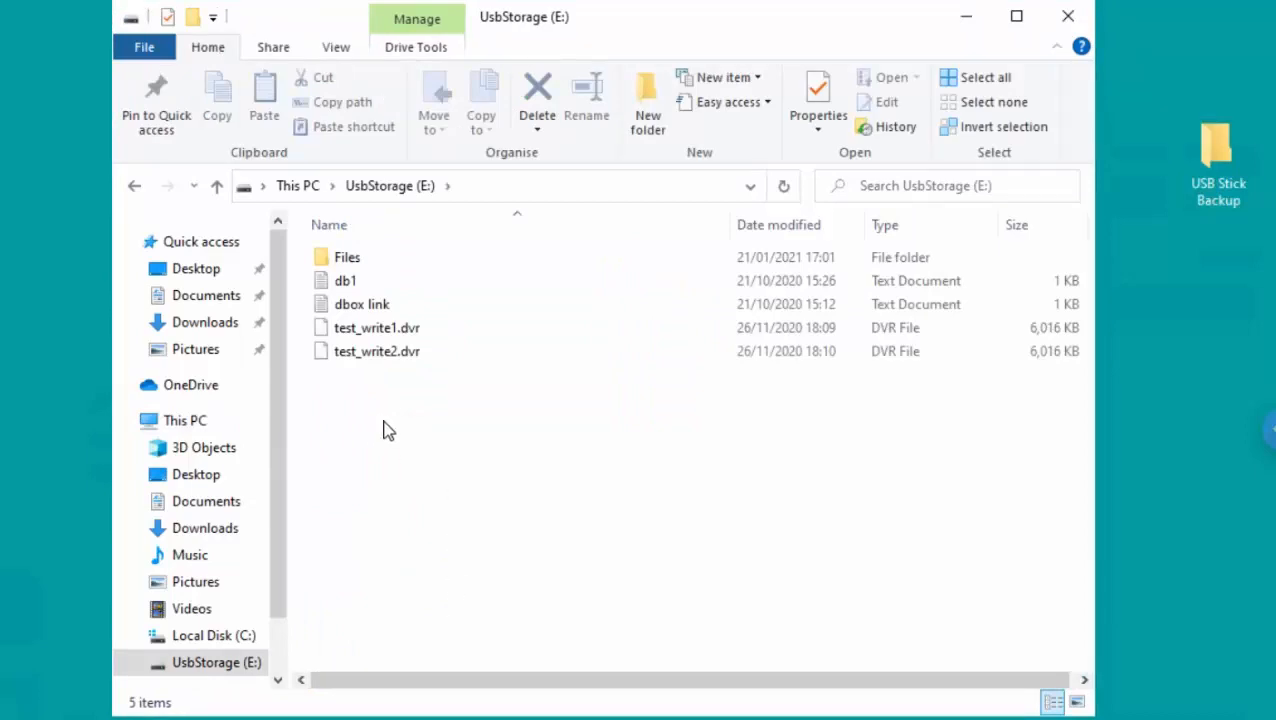
pyautogui.moveTo(1035, 237)
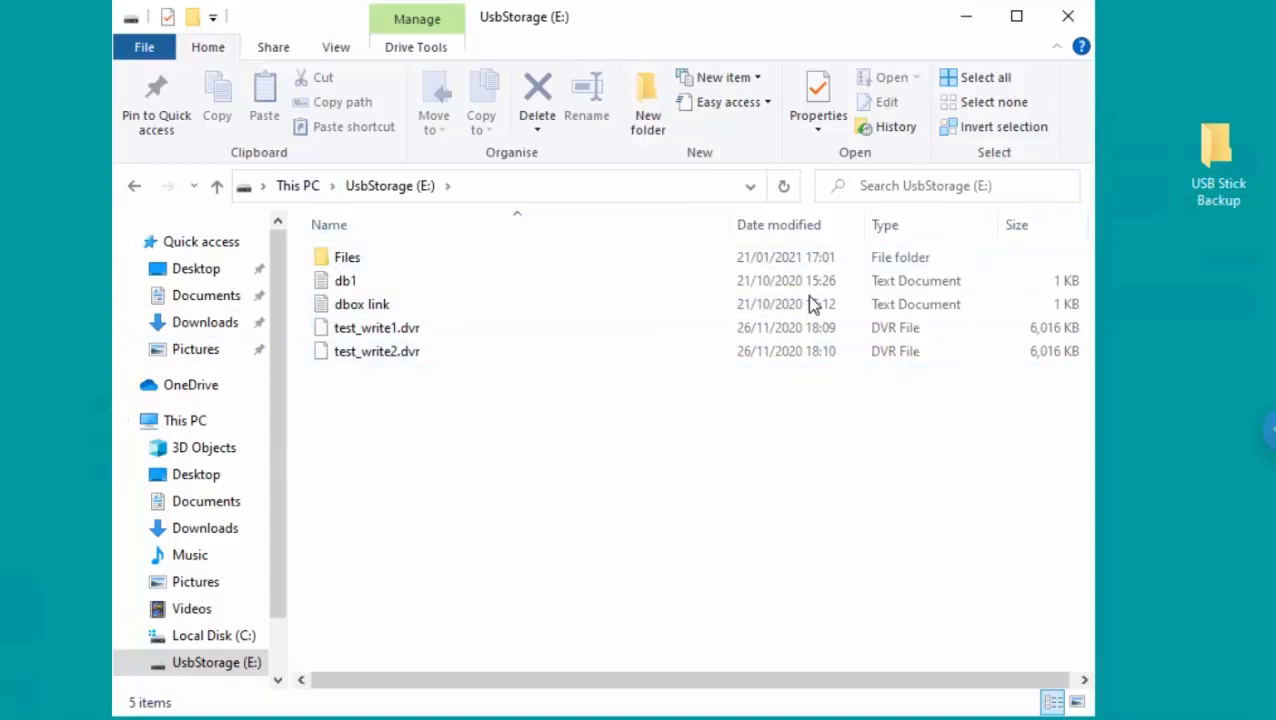
pyautogui.moveTo(984, 78)
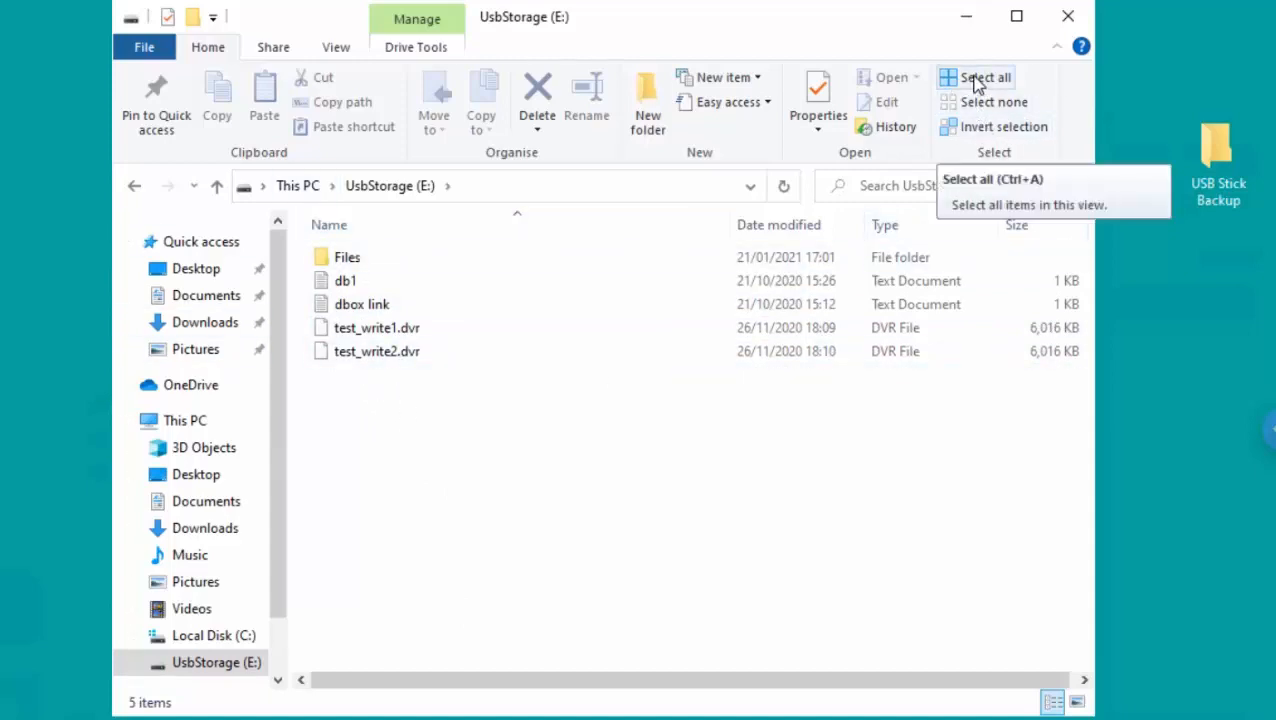
pyautogui.moveTo(908, 438)
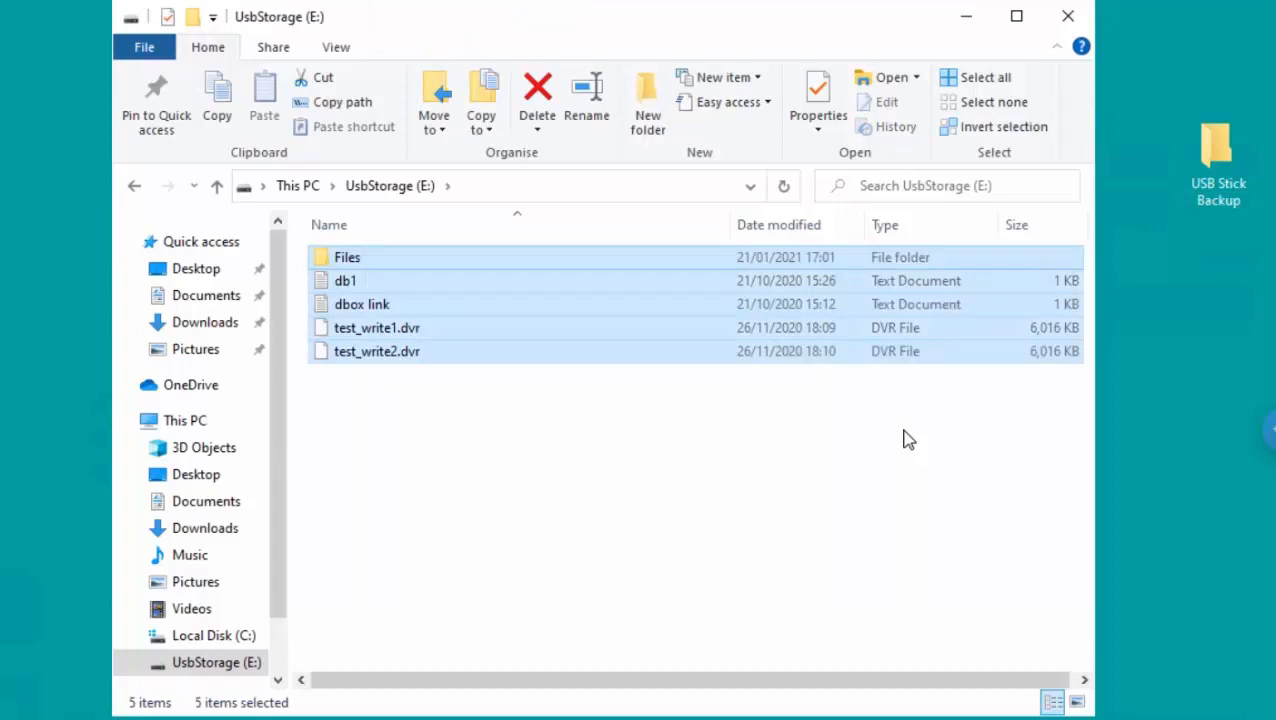
pyautogui.moveTo(850, 453)
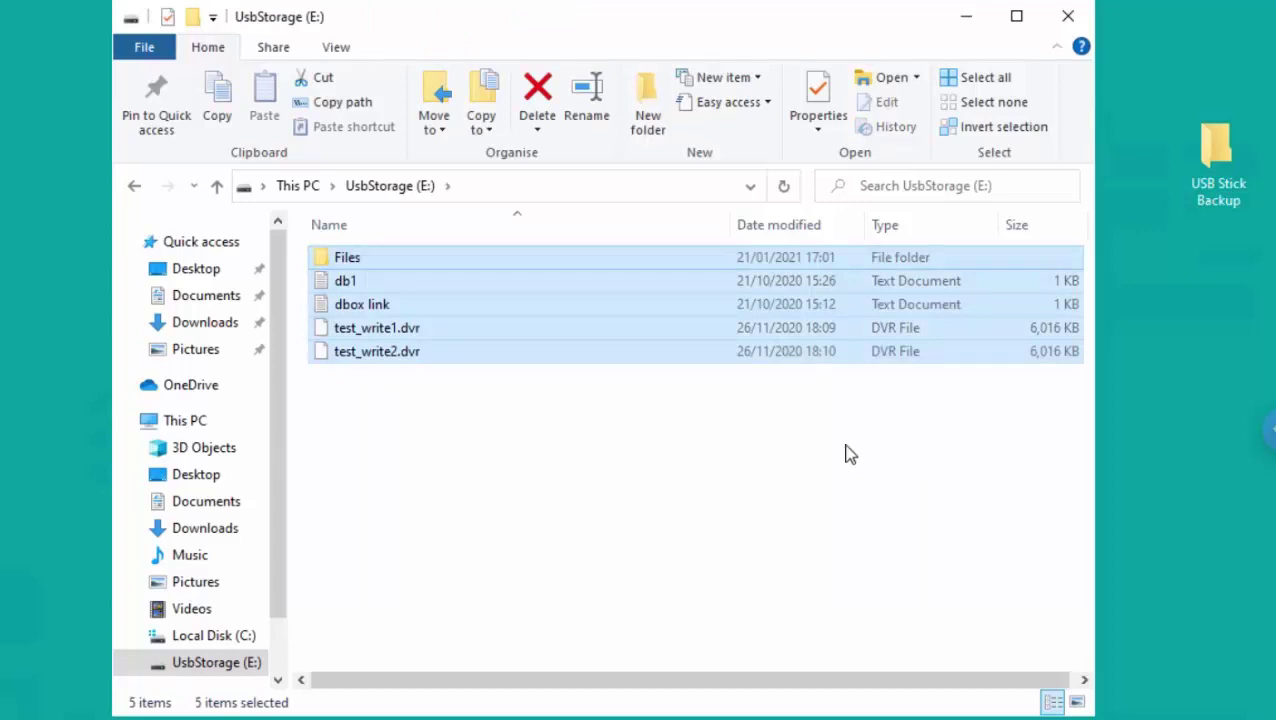
pyautogui.moveTo(375, 268)
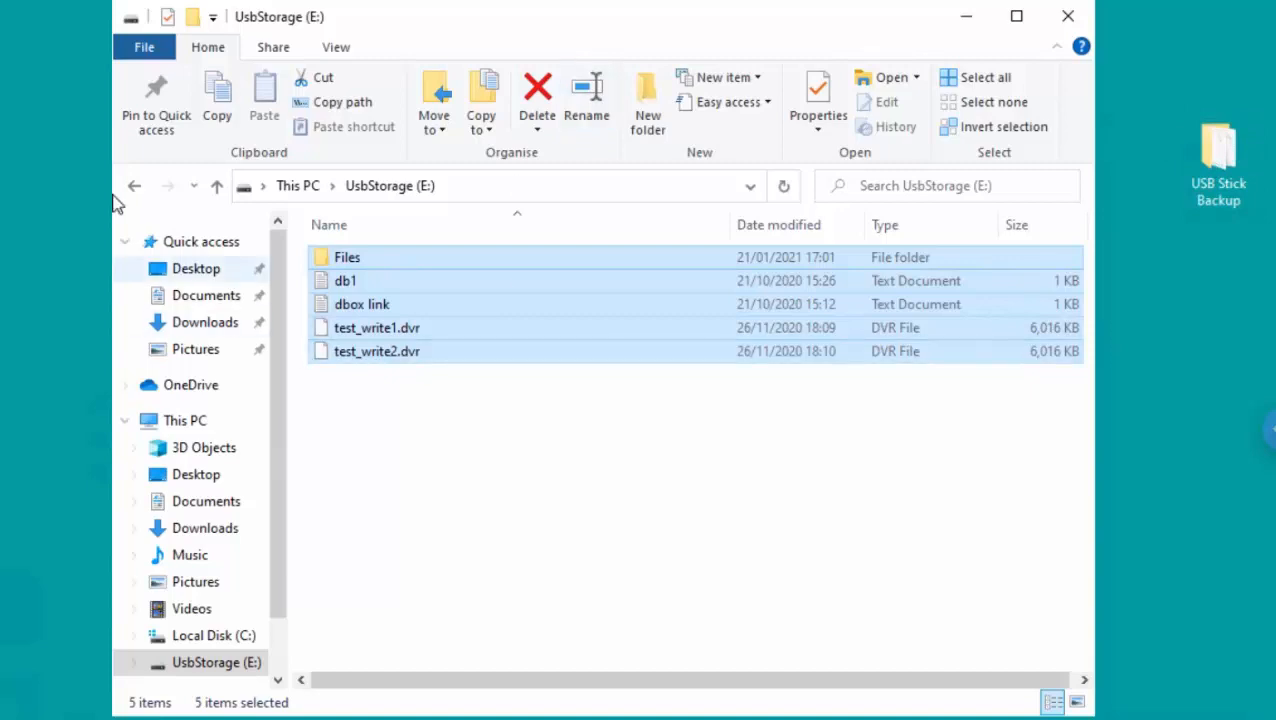
# Back on This PC, select UsbStorage (E:) and bring up its context menu for formatting.
pyautogui.click(135, 185)
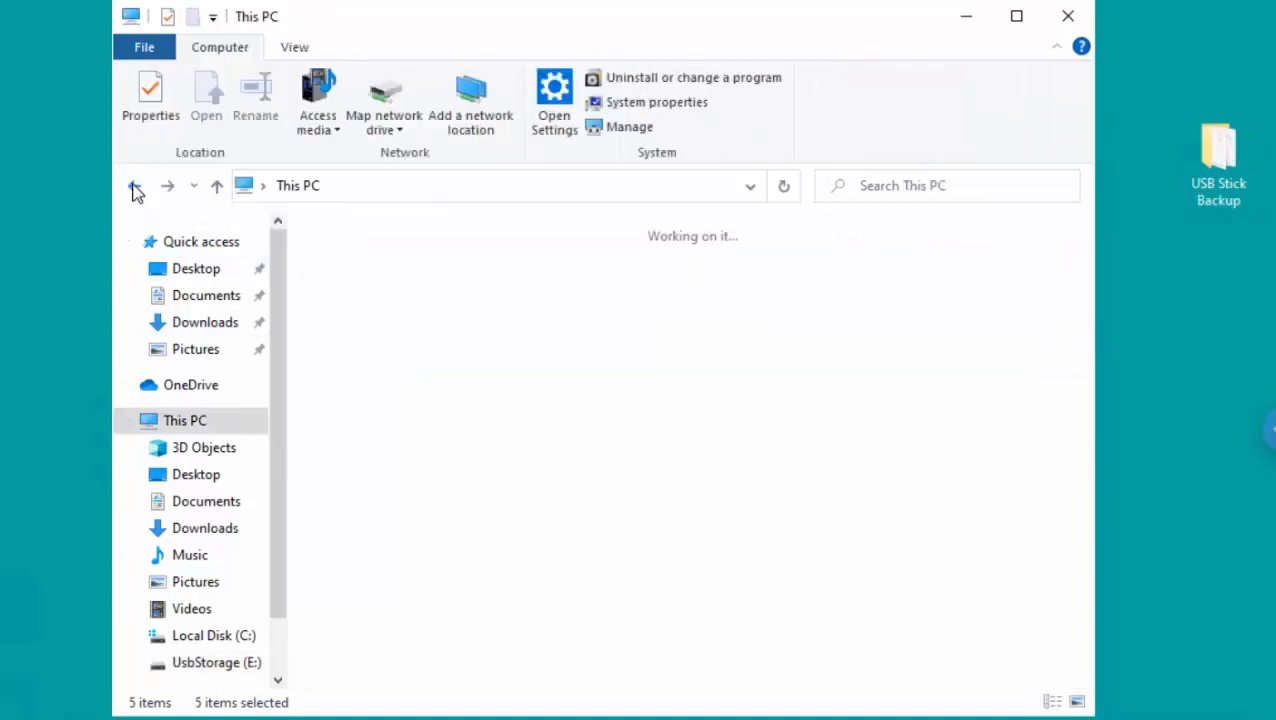
pyautogui.click(445, 620)
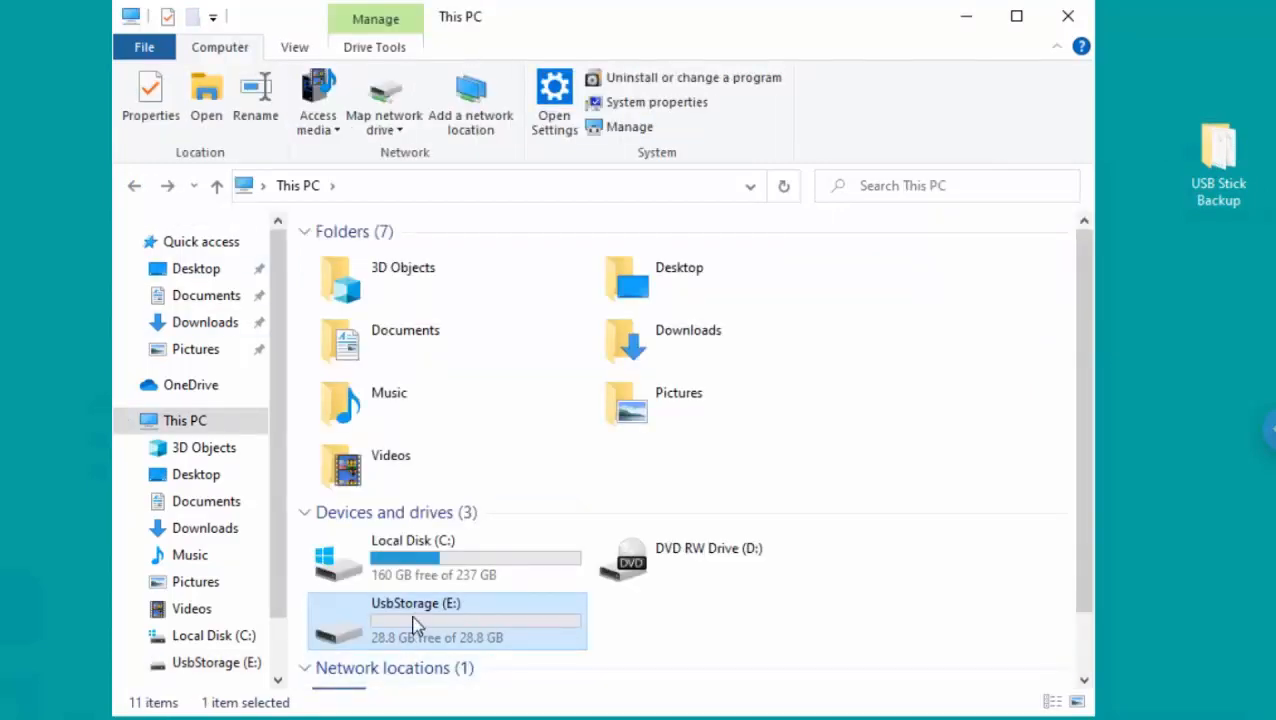
pyautogui.moveTo(492, 616)
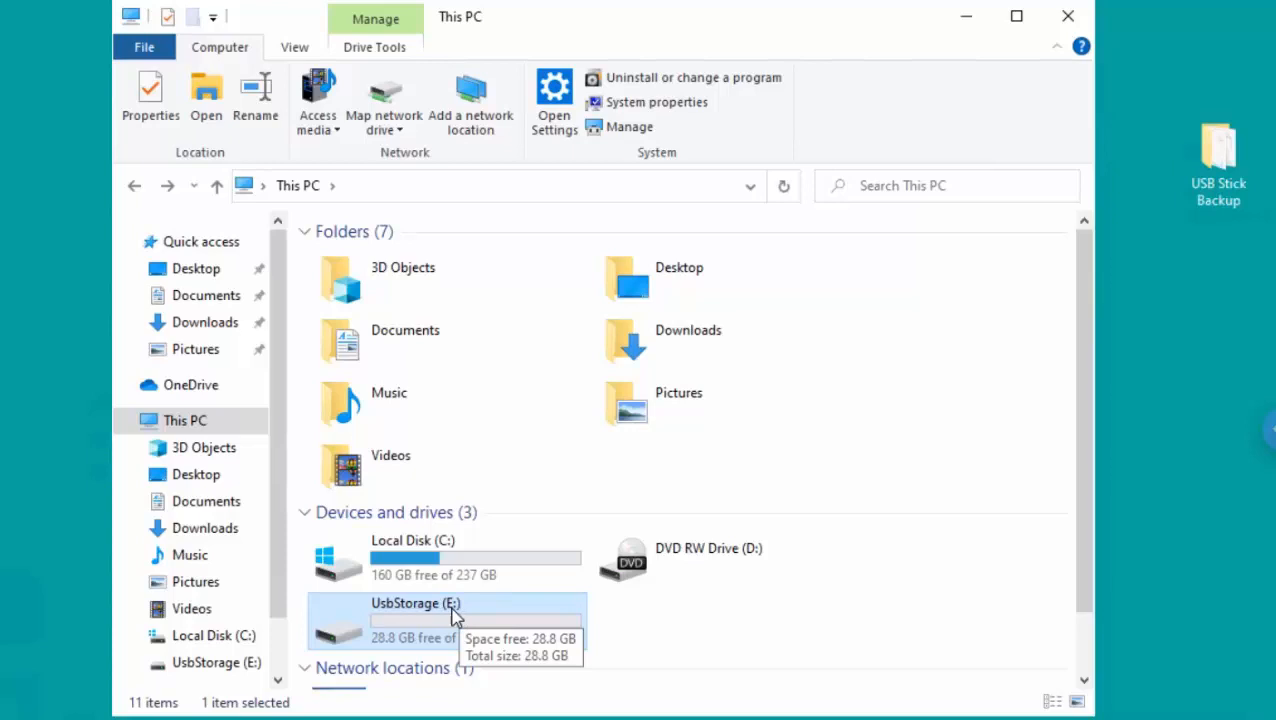
pyautogui.rightClick(423, 623)
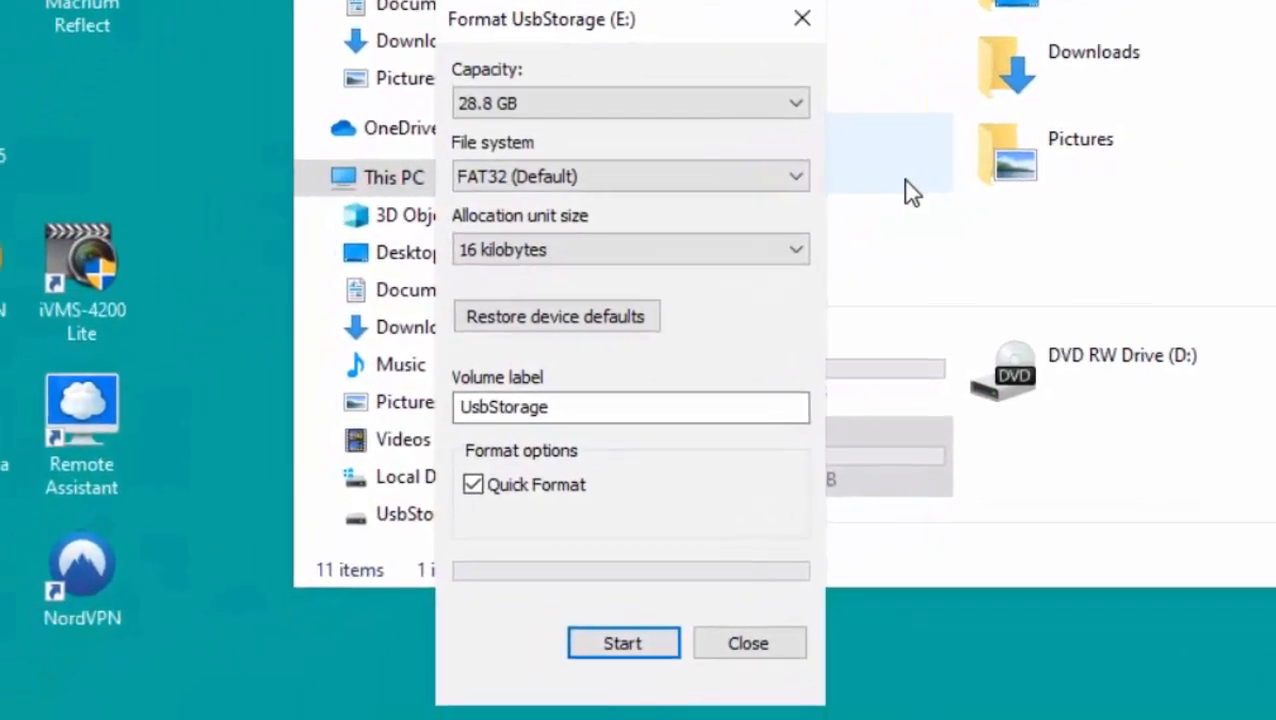
pyautogui.moveTo(893, 270)
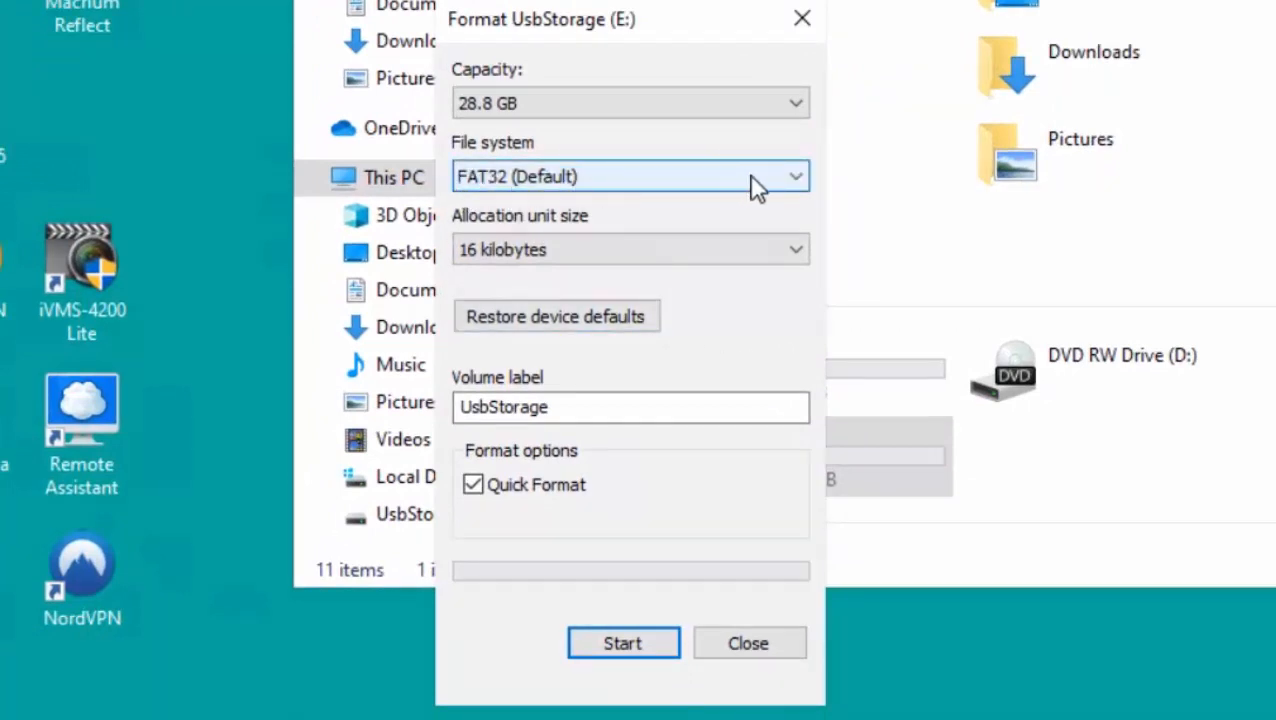
pyautogui.moveTo(773, 188)
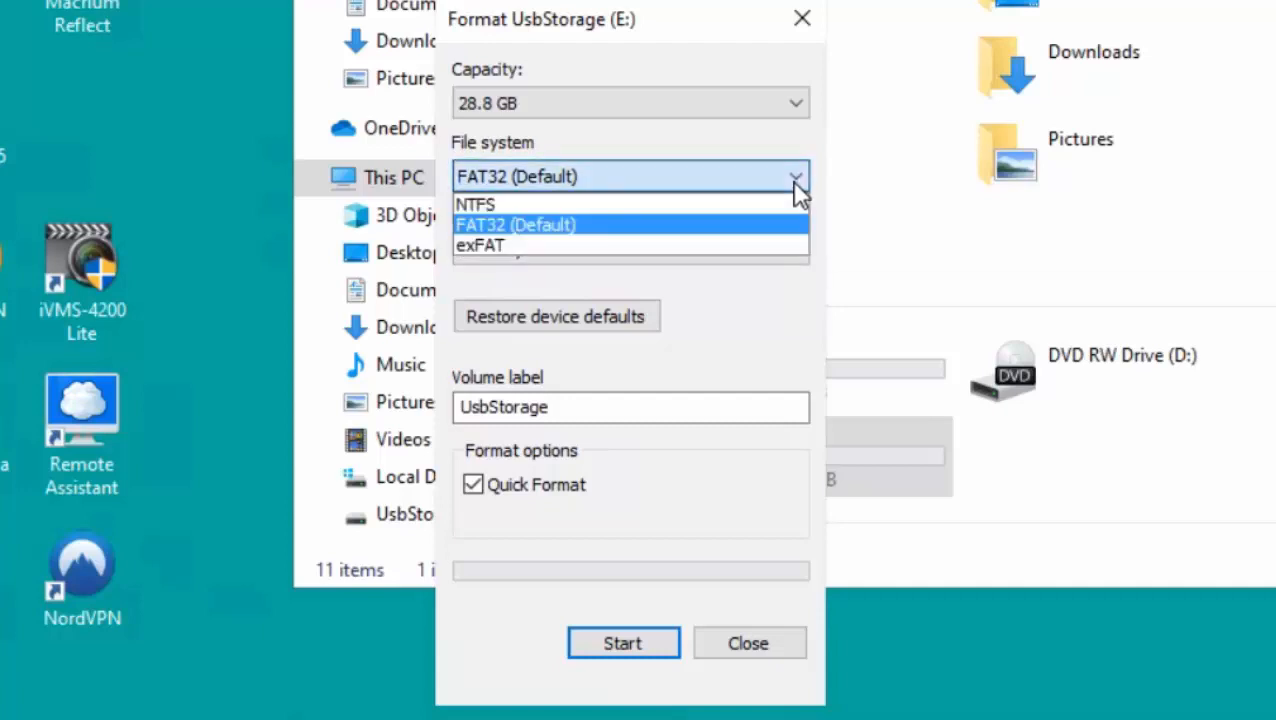
pyautogui.moveTo(495, 213)
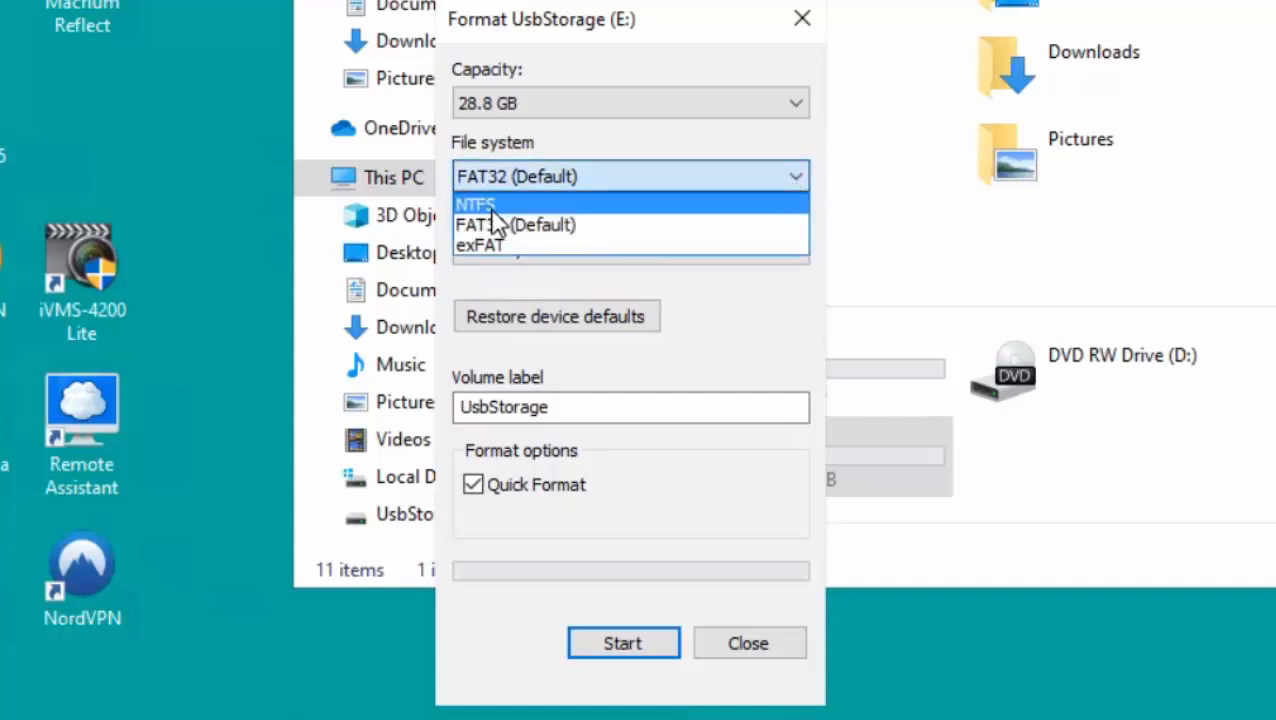
# Choose NTFS as the file system in the Format UsbStorage (E:) dialog.
pyautogui.click(480, 204)
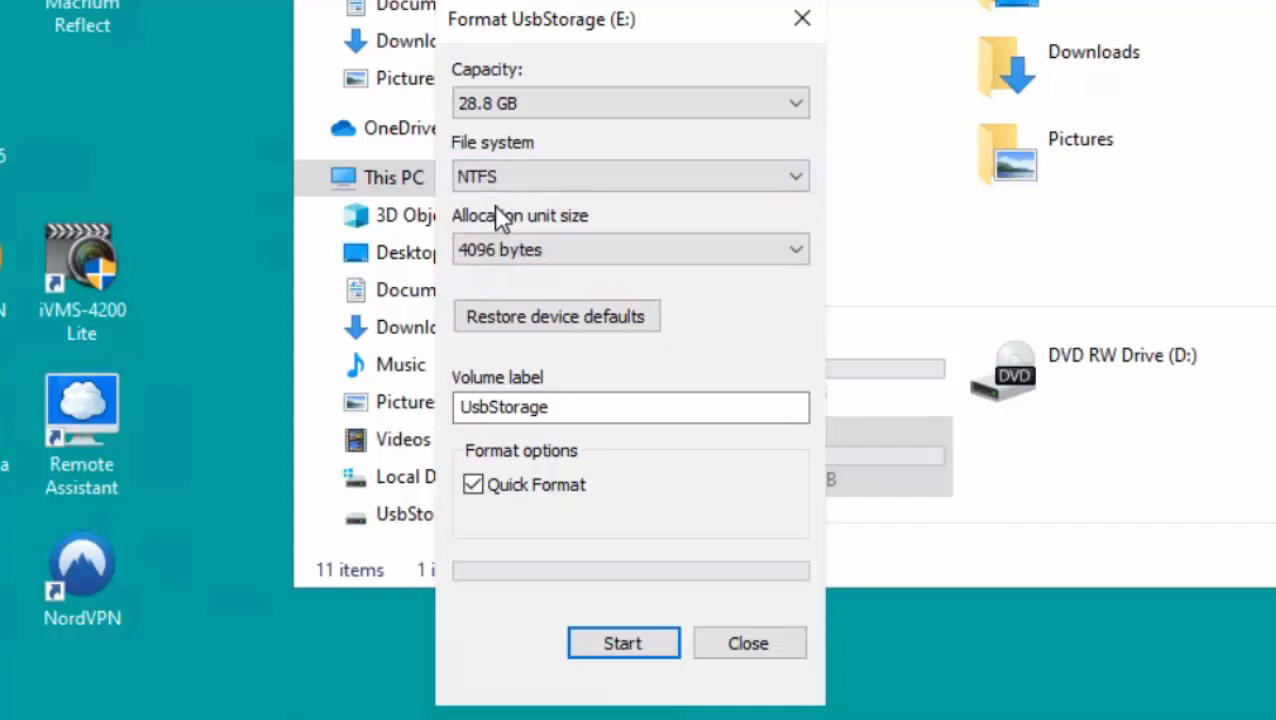
pyautogui.click(629, 176)
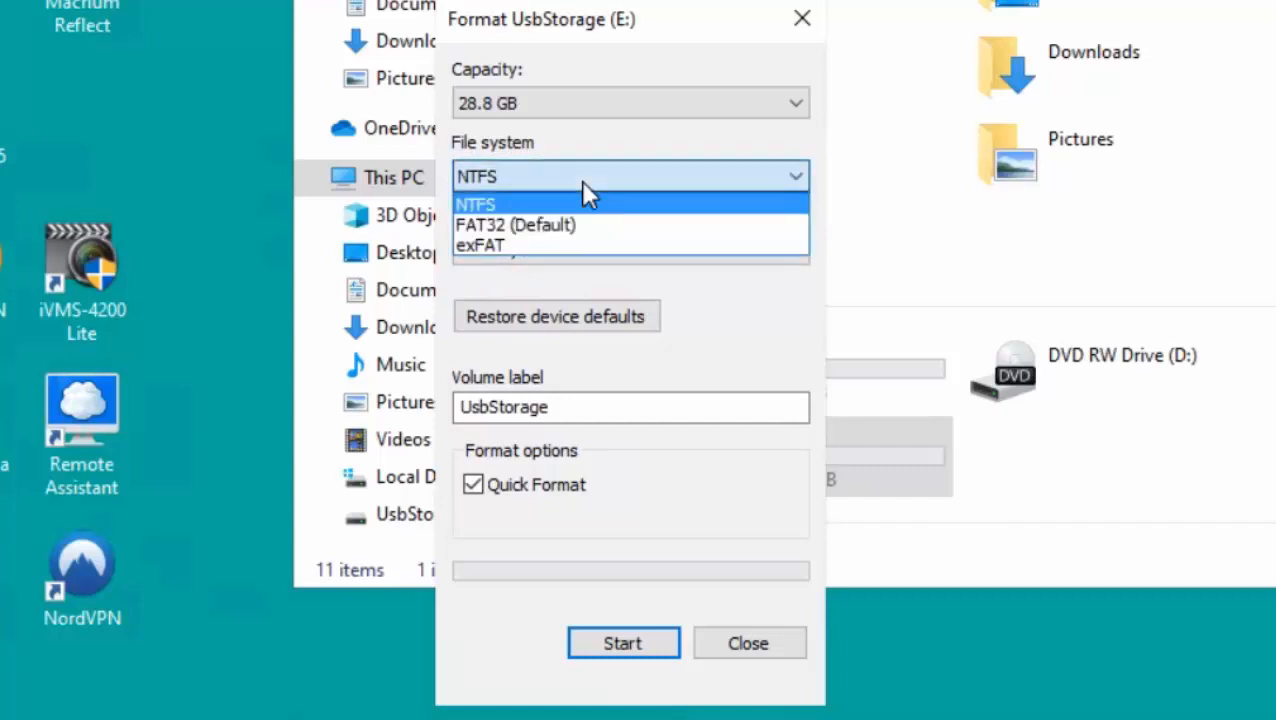
pyautogui.moveTo(538, 255)
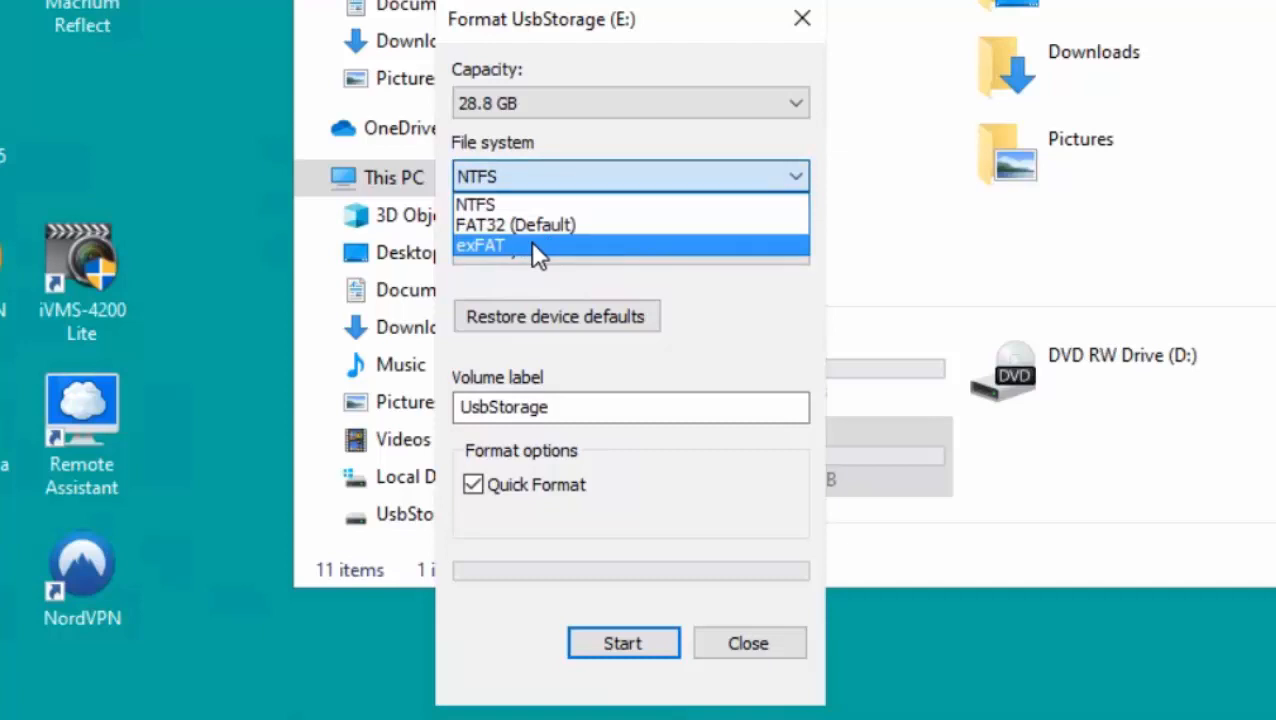
pyautogui.moveTo(540, 240)
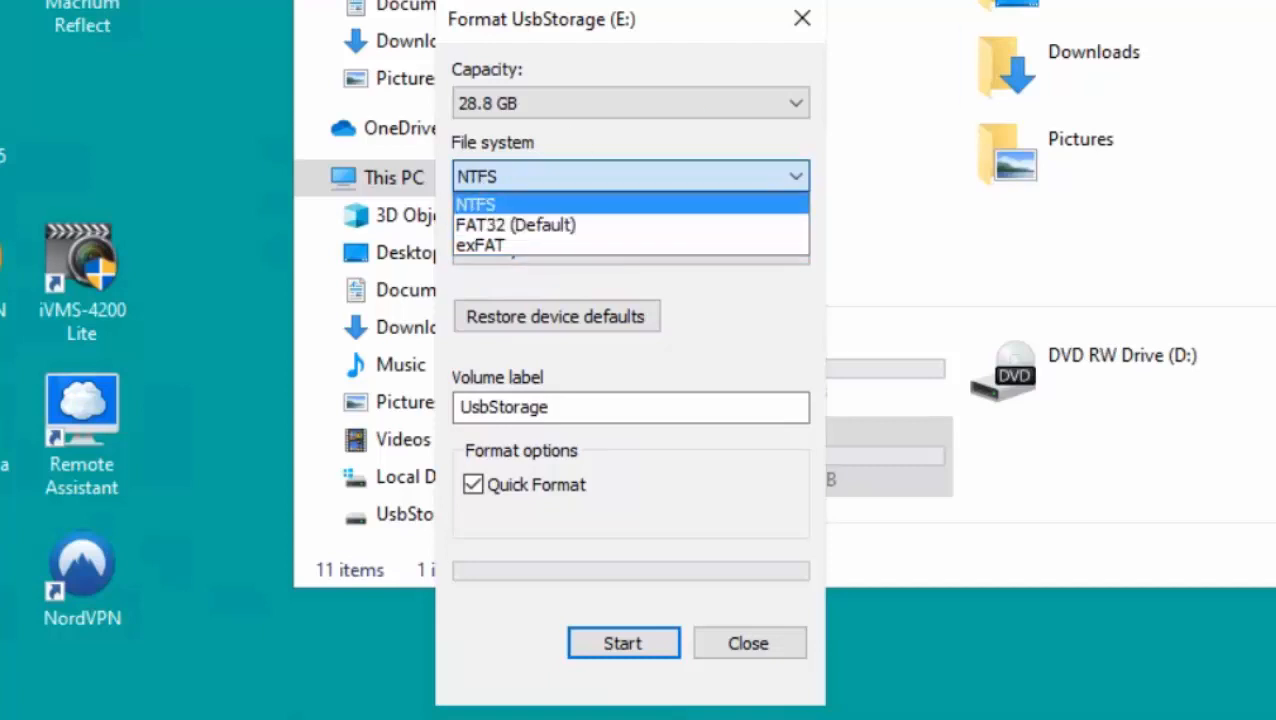
pyautogui.moveTo(602, 260)
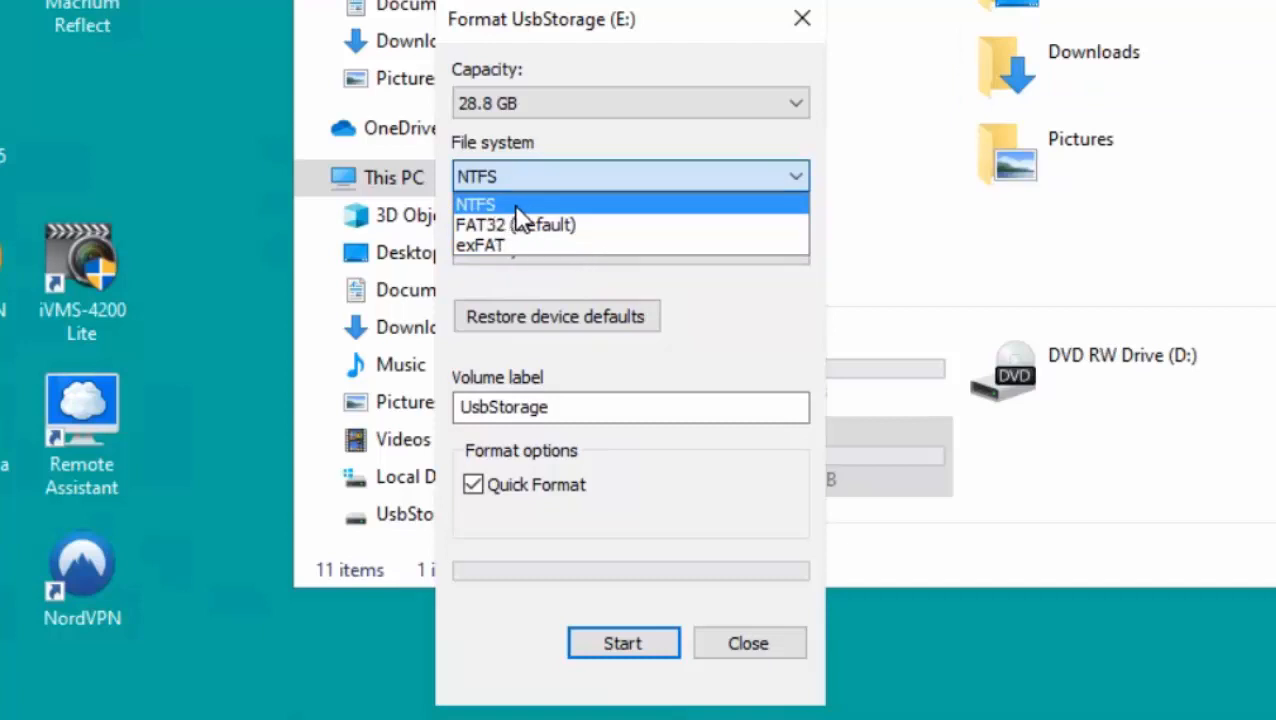
pyautogui.click(476, 204)
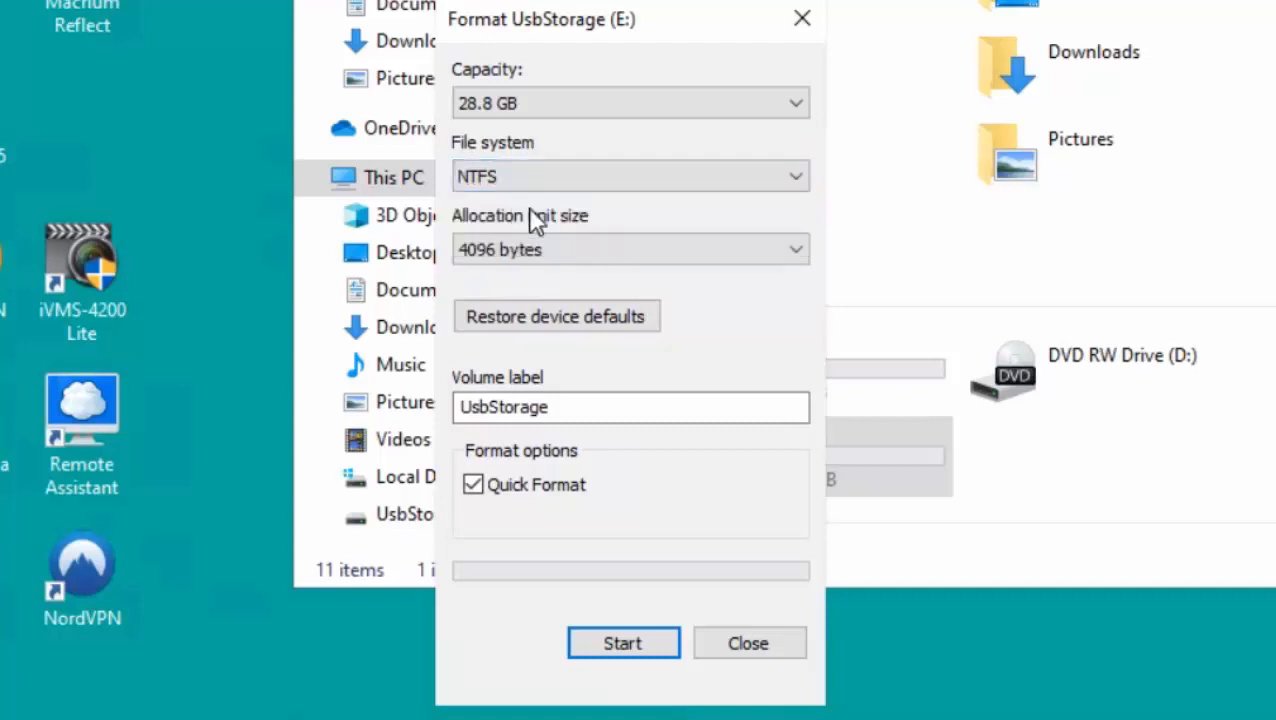
pyautogui.moveTo(610, 280)
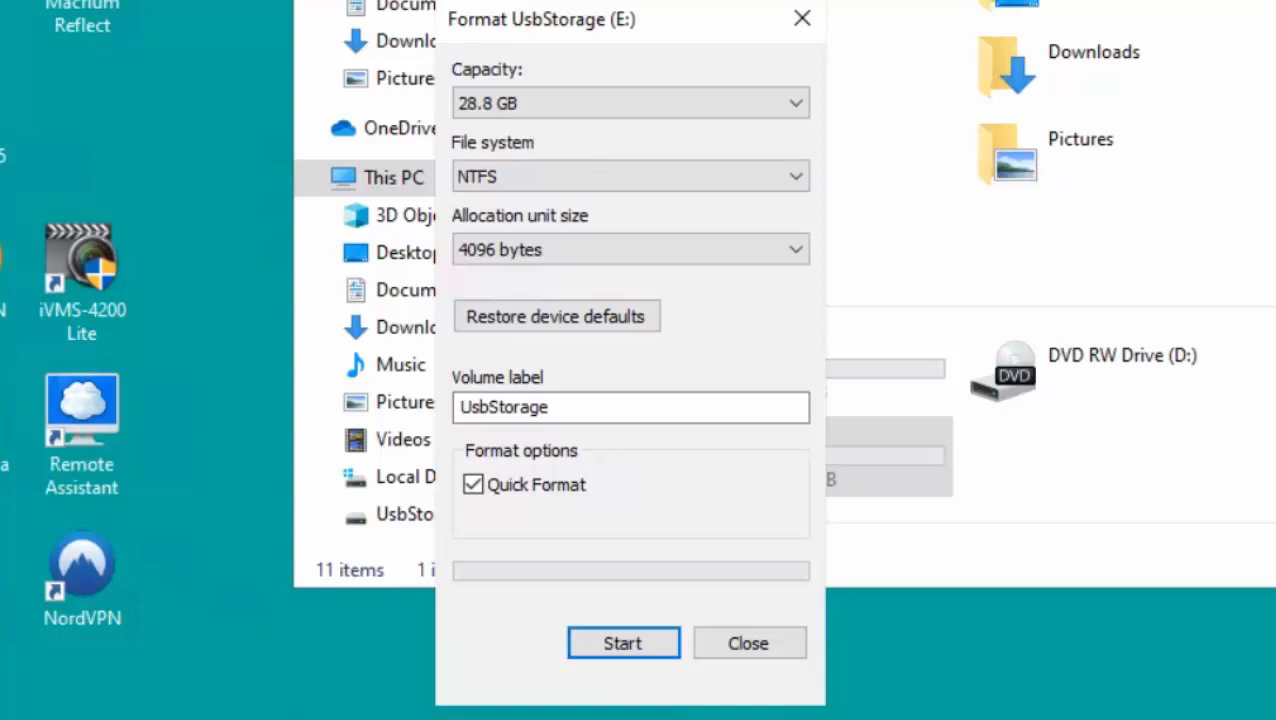
pyautogui.moveTo(749, 643)
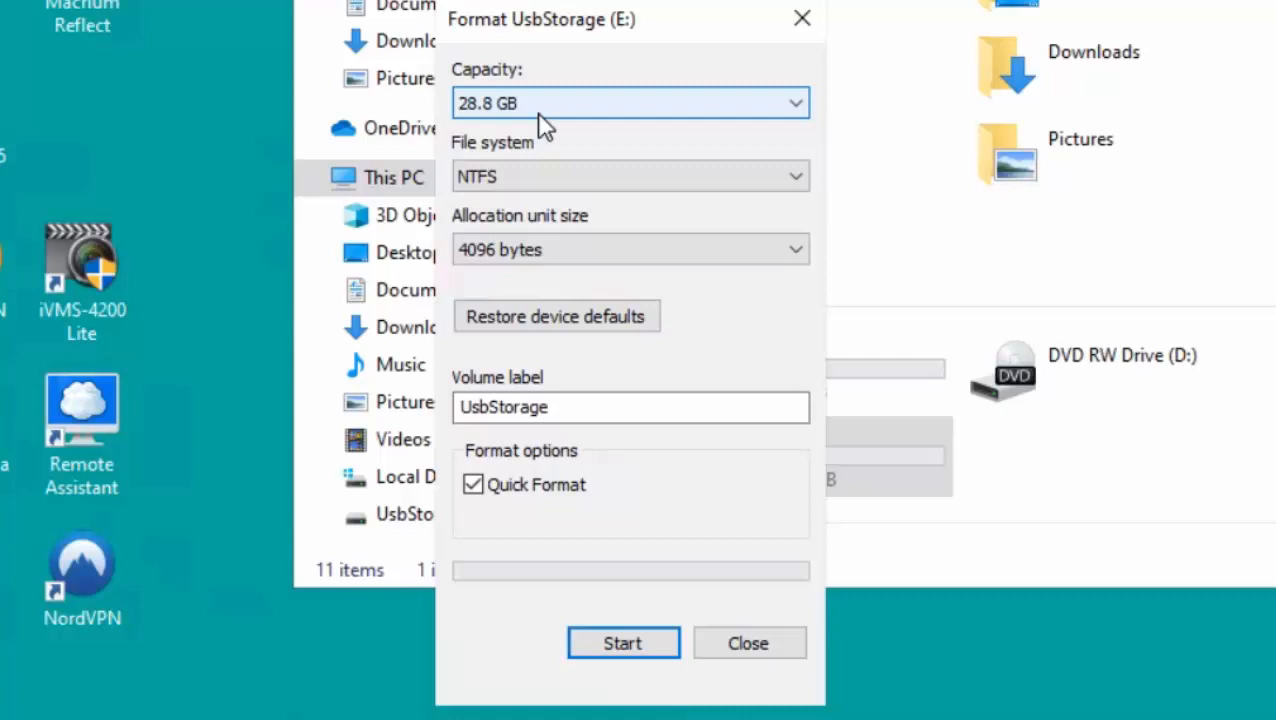
pyautogui.moveTo(650, 158)
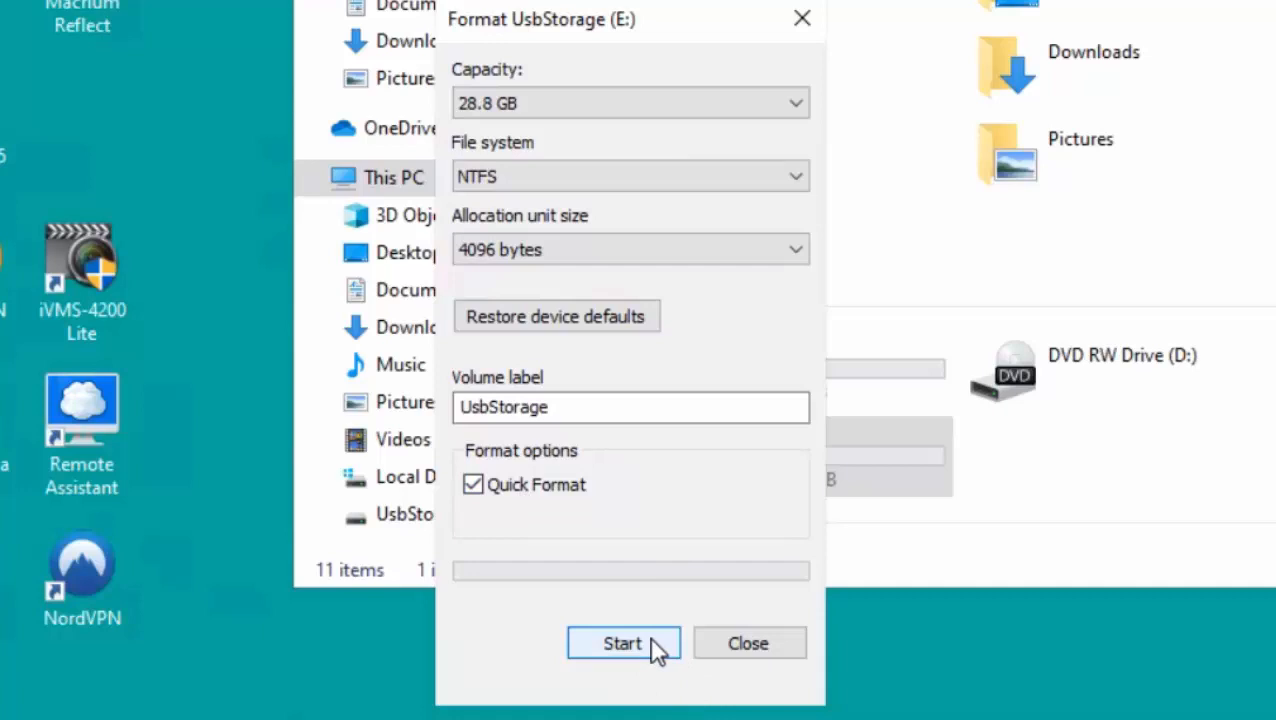
pyautogui.click(623, 643)
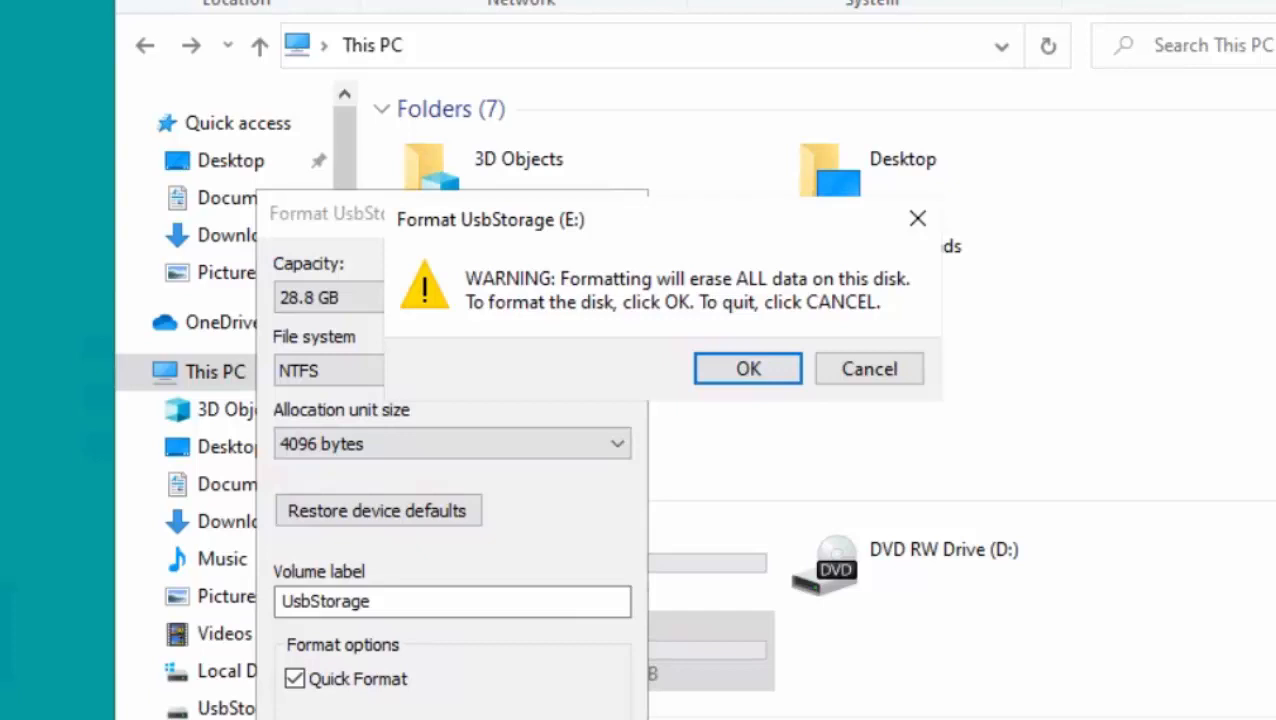
pyautogui.moveTo(758, 383)
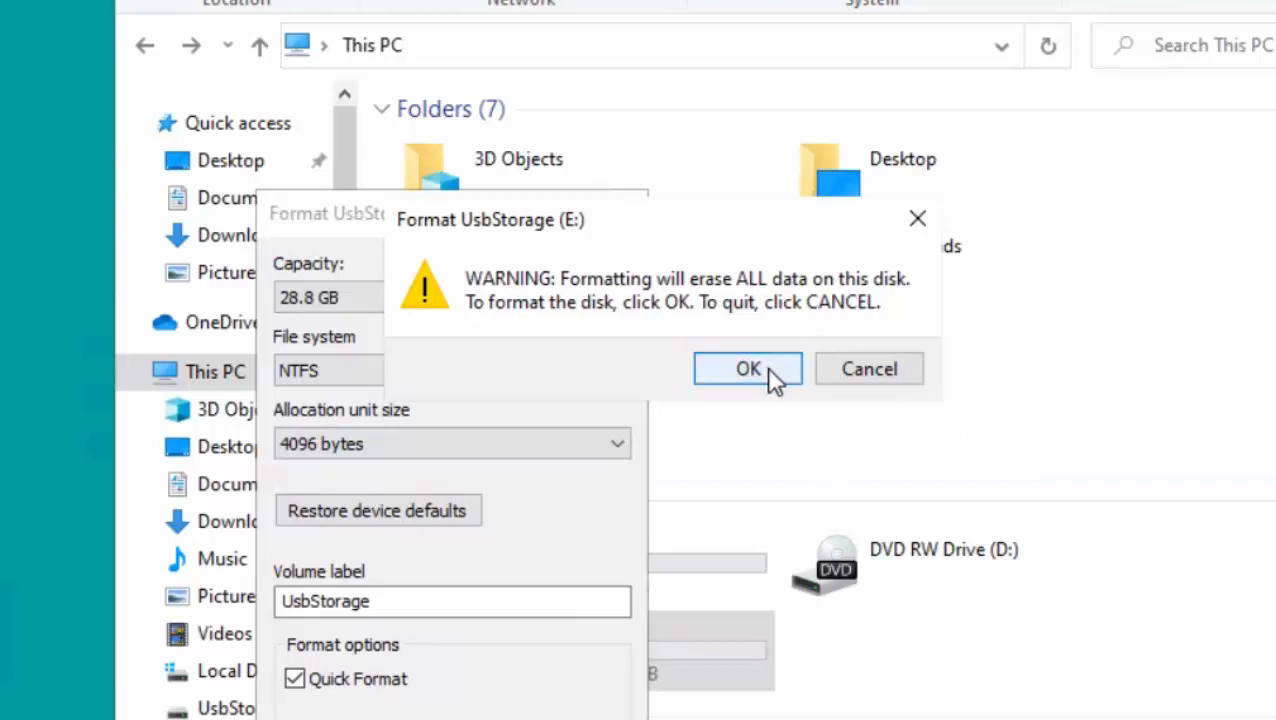
# Confirm the erase-all-data warning so the NTFS format of UsbStorage (E:) begins.
pyautogui.click(747, 368)
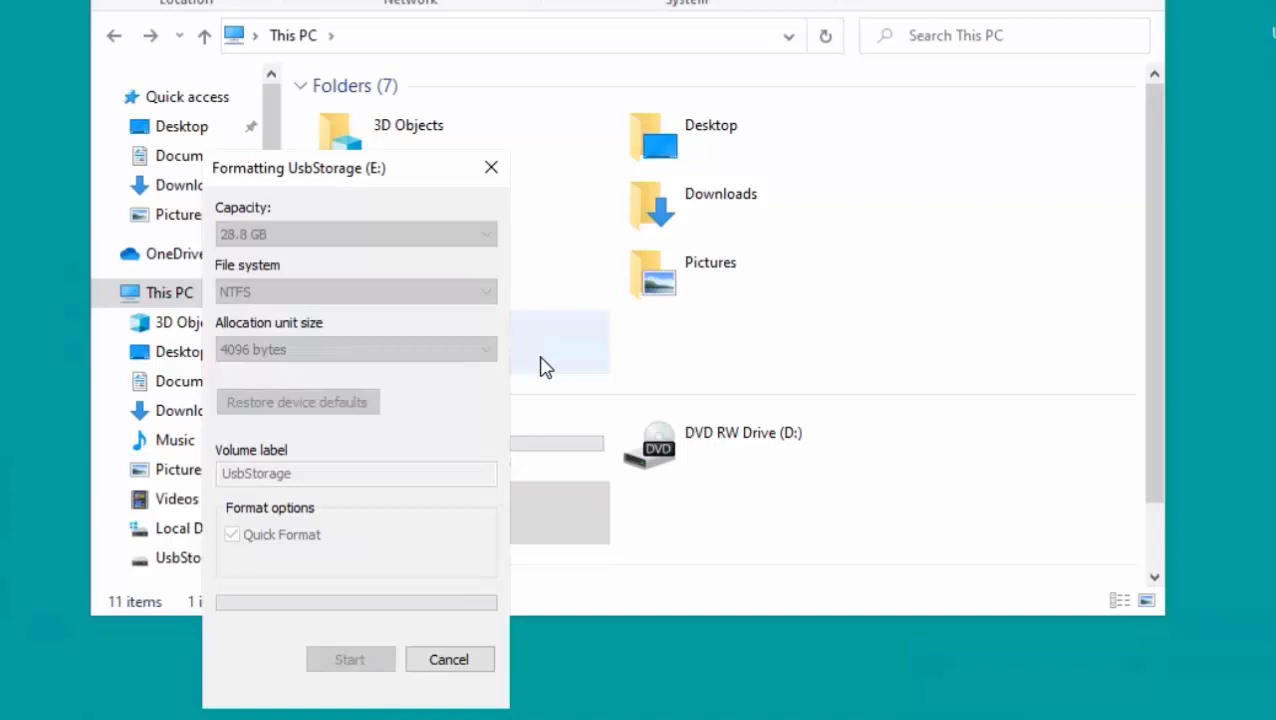
# Dismiss the Format Complete message and close the Format dialog, leaving E: with 28.7 GB free.
pyautogui.click(350, 659)
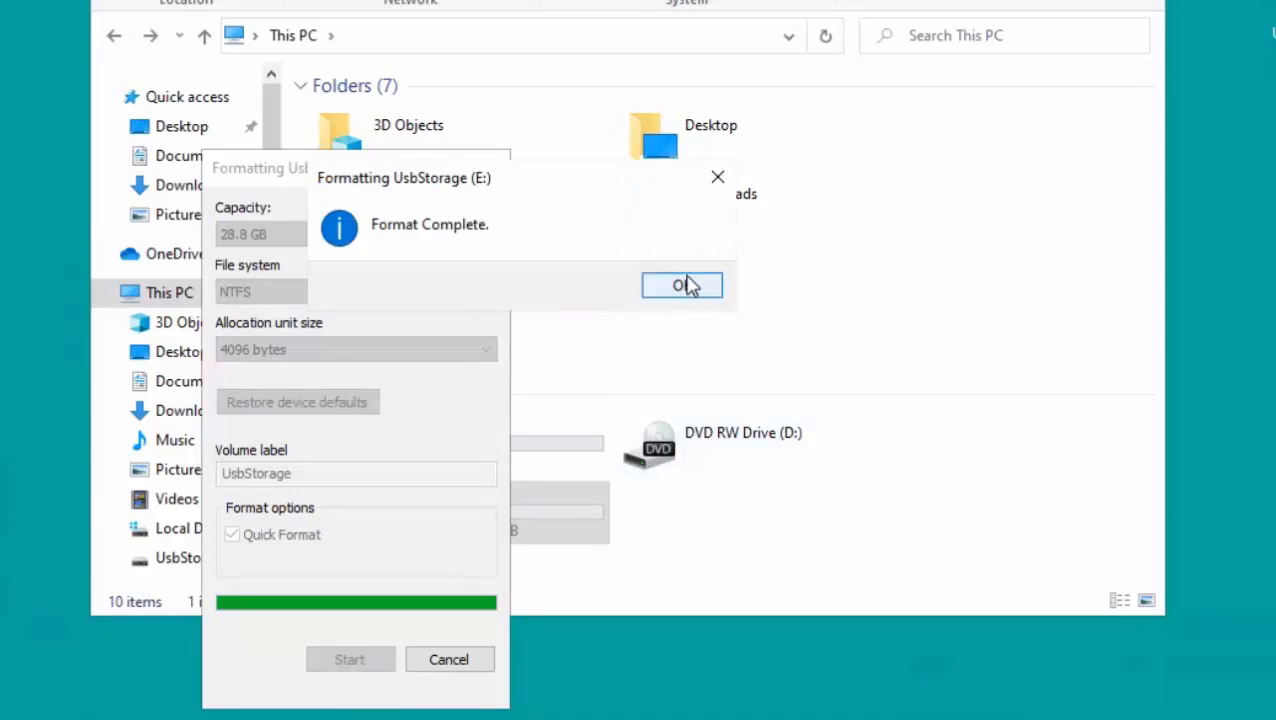
pyautogui.click(682, 285)
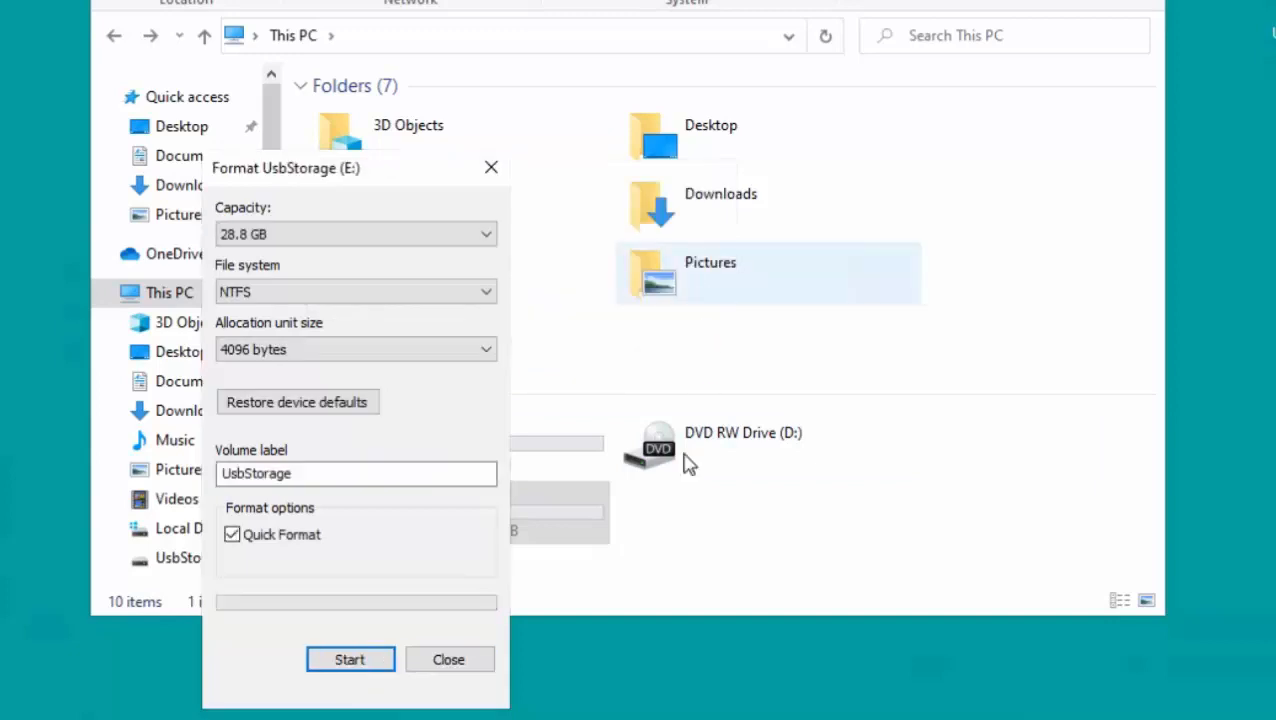
pyautogui.moveTo(449, 659)
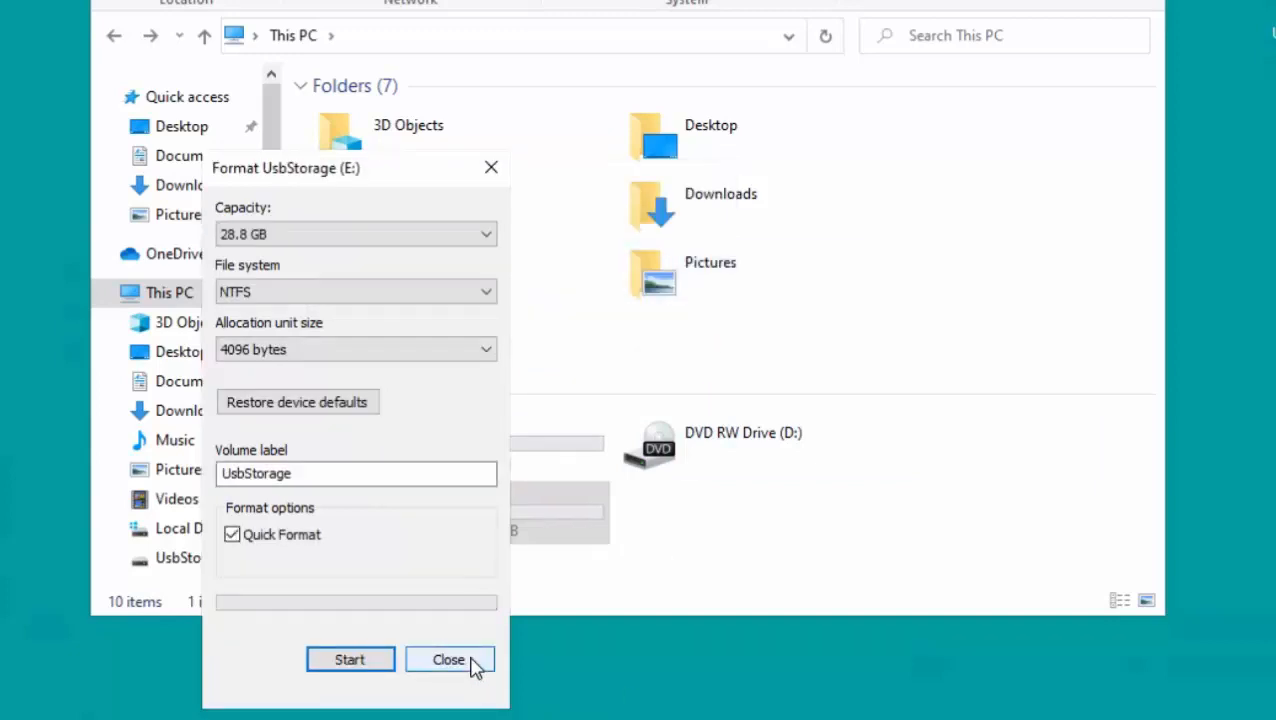
pyautogui.click(449, 659)
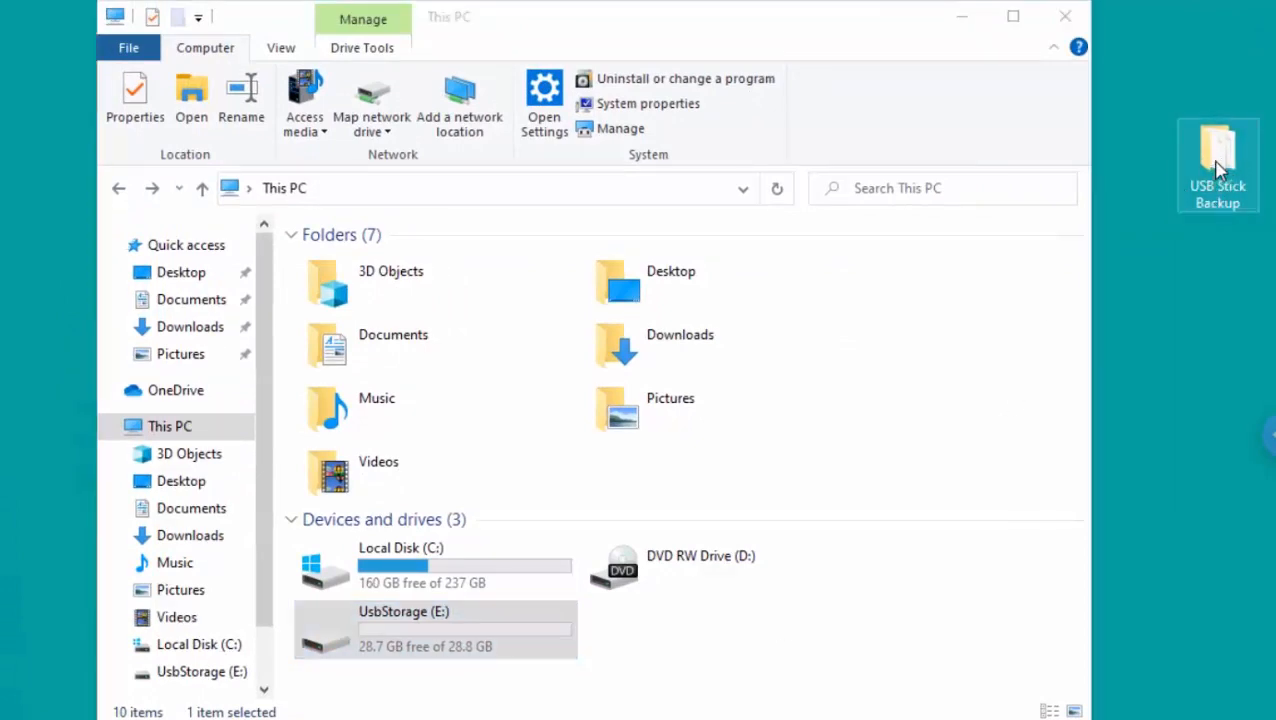
# Copy the 37 items from the USB Stick Backup folder onto UsbStorage (E:).
pyautogui.doubleClick(1217, 145)
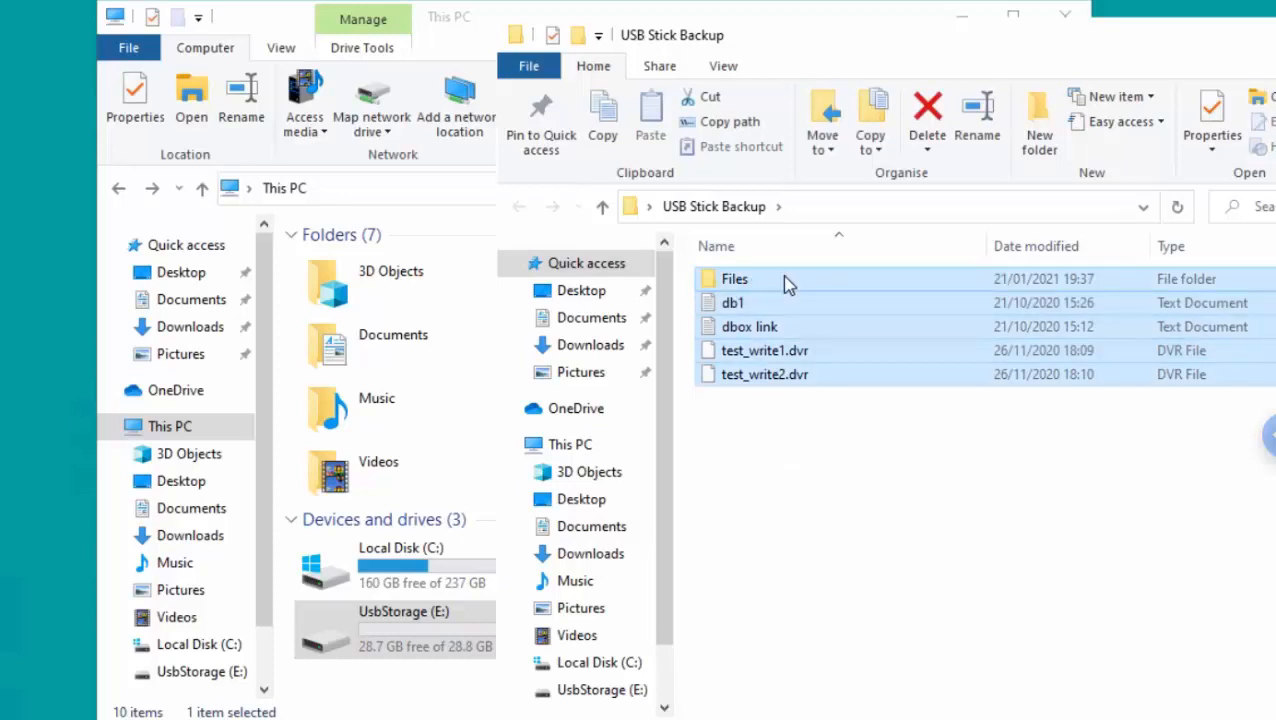
pyautogui.moveTo(770, 283)
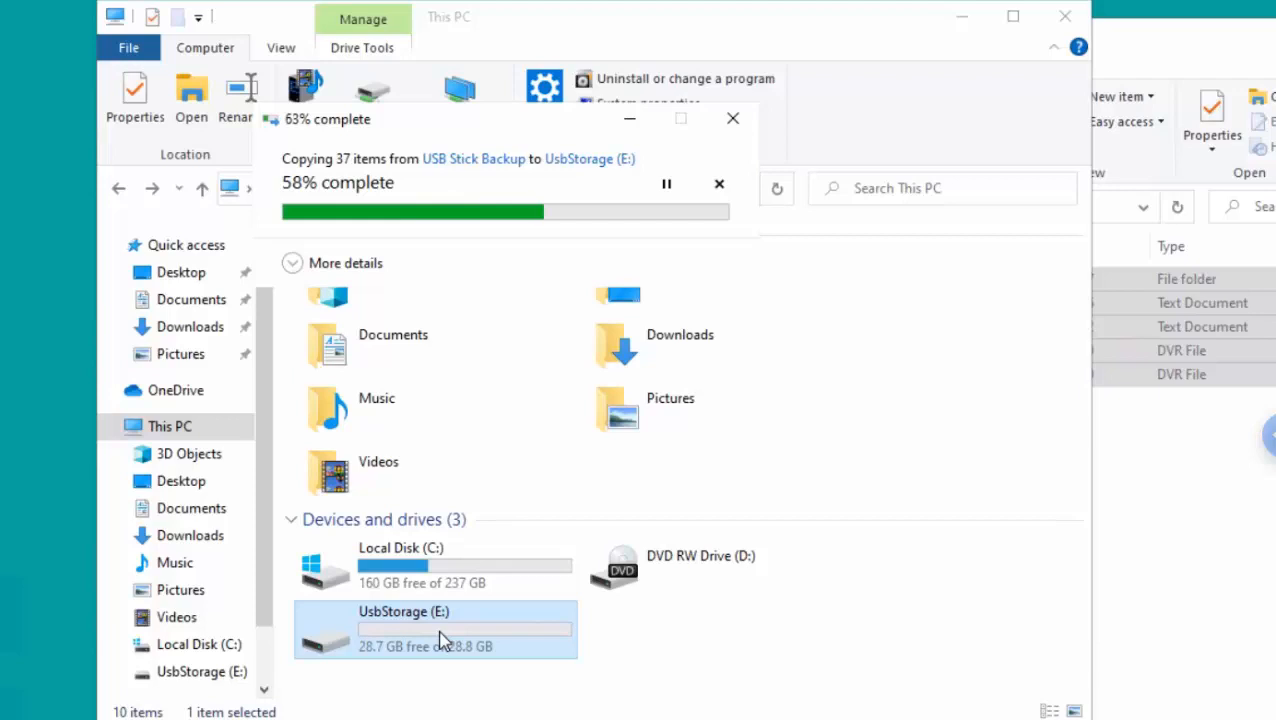
pyautogui.click(733, 118)
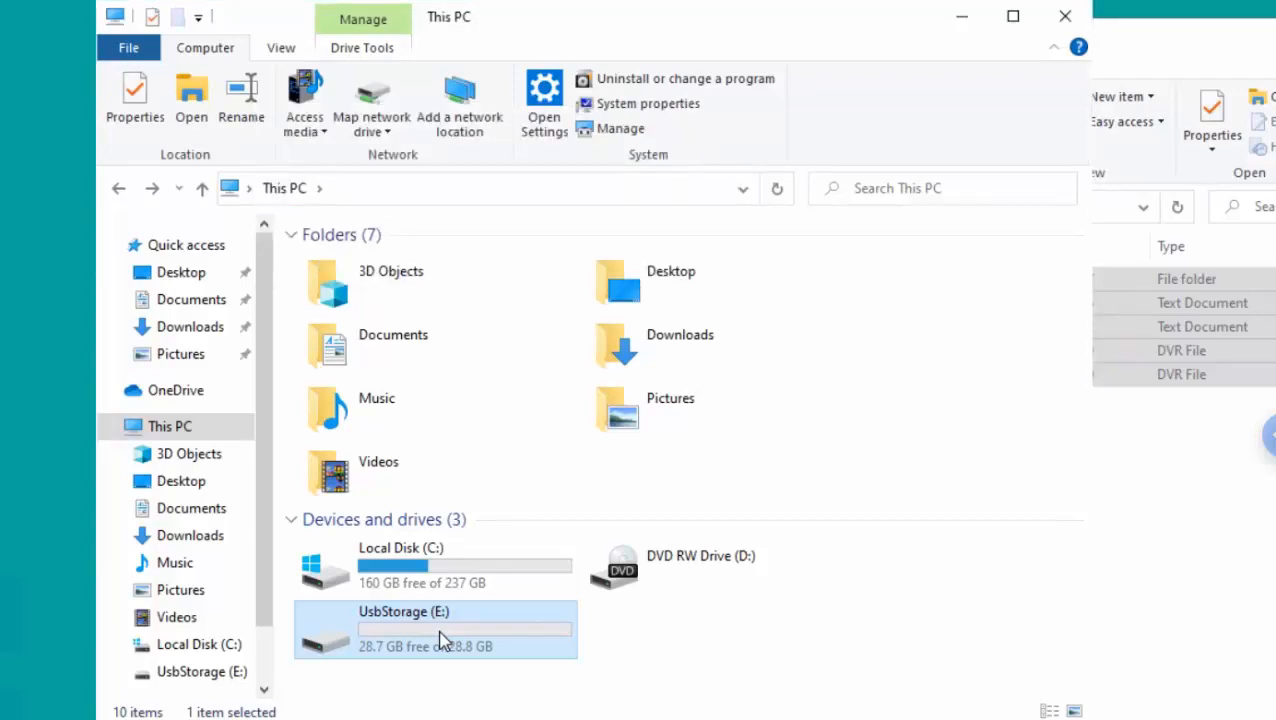
# Open UsbStorage (E:) to check the restored files and show the Home ribbon commands.
pyautogui.doubleClick(435, 630)
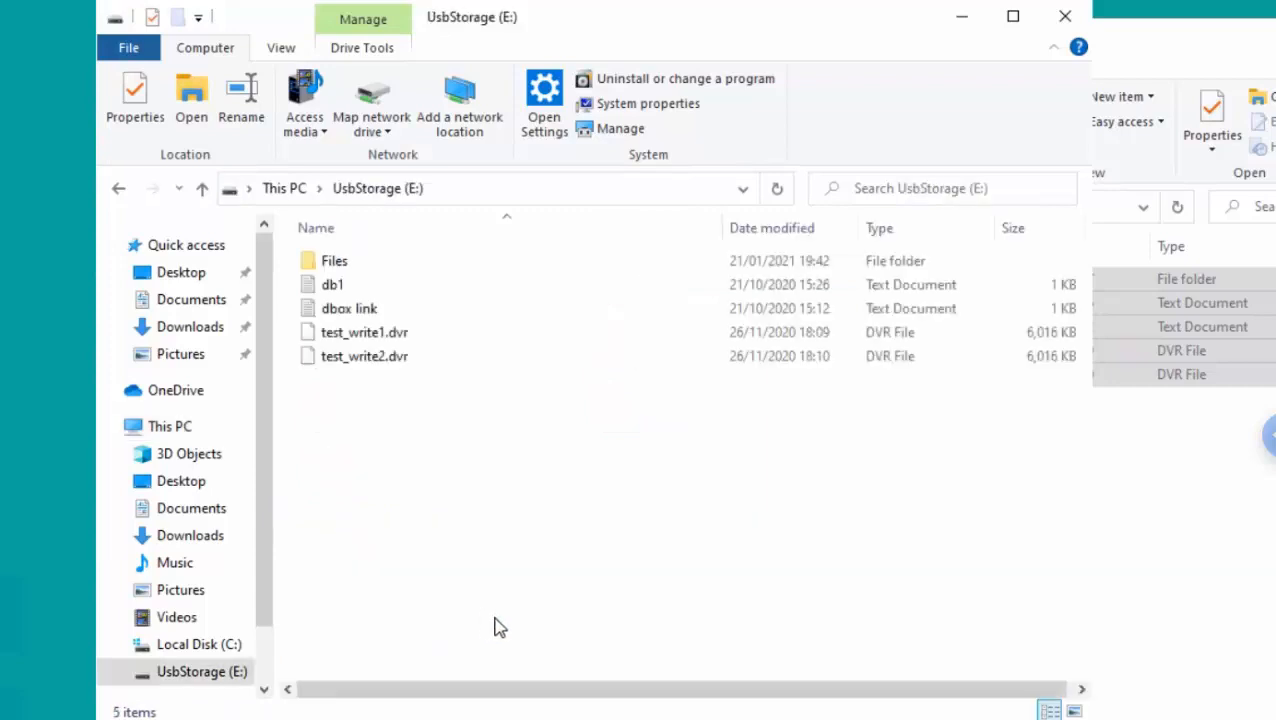
pyautogui.click(192, 47)
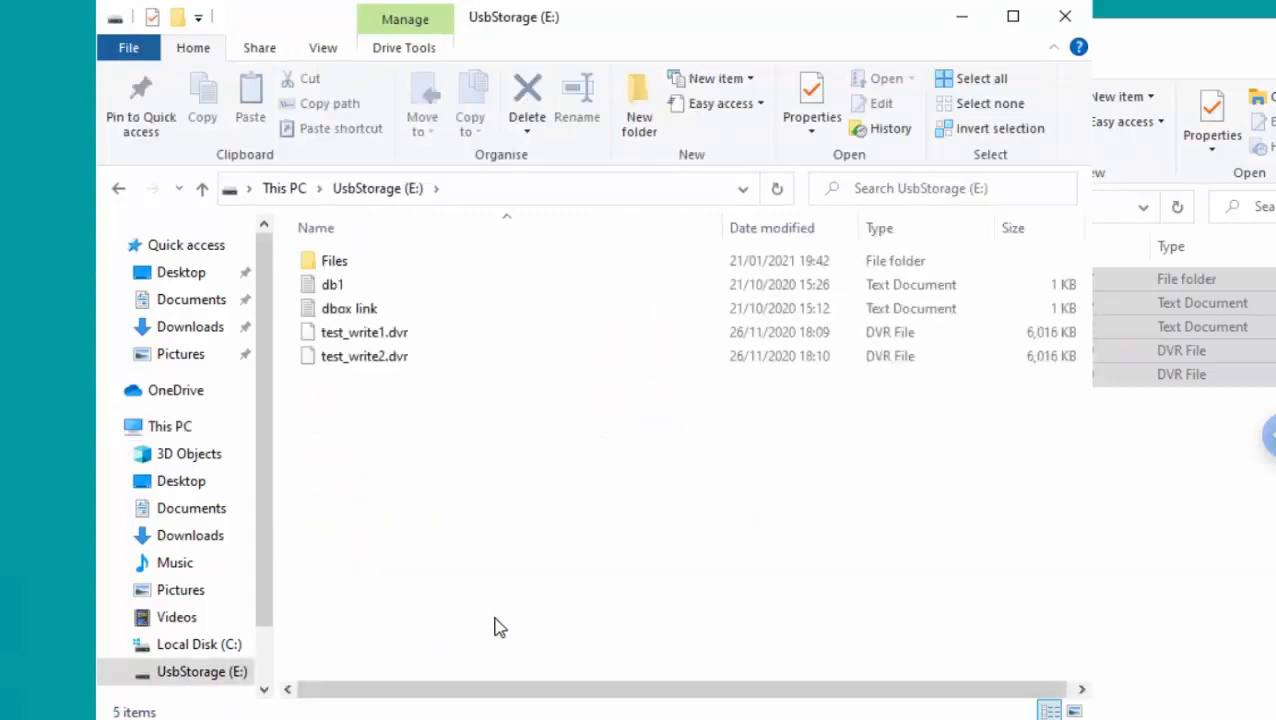
pyautogui.moveTo(978, 494)
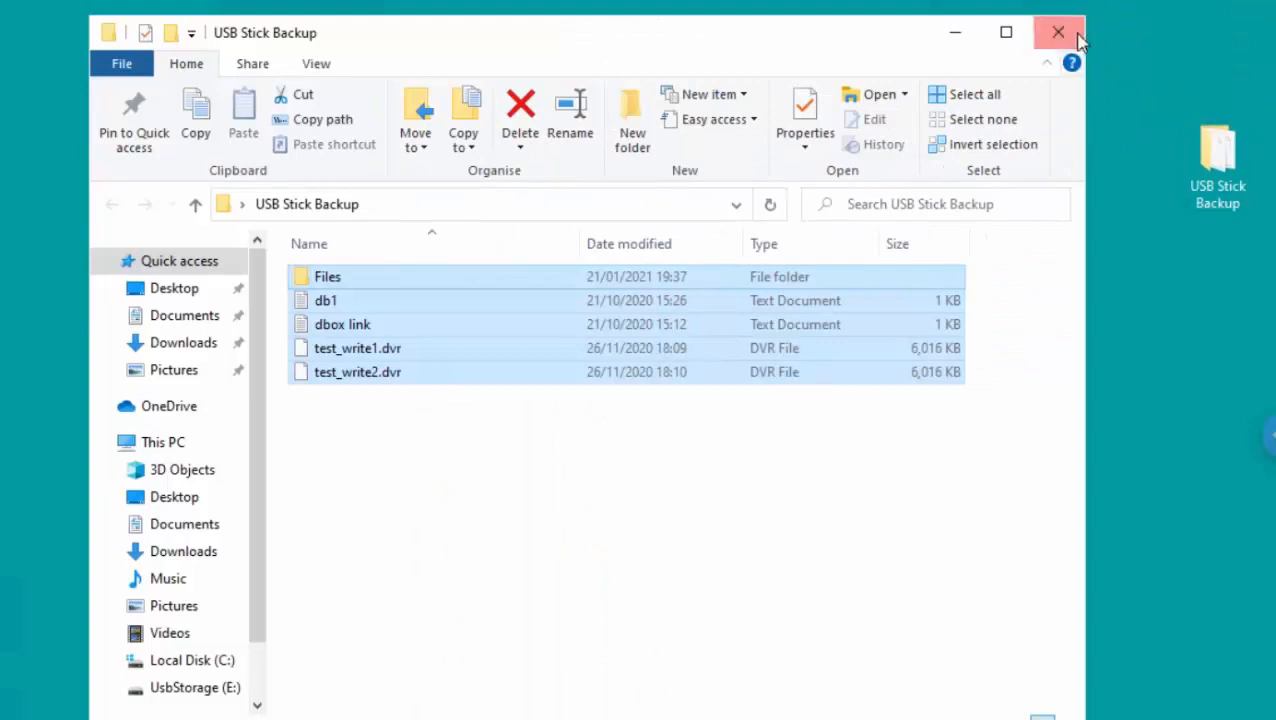
# Close the USB Stick Backup window and delete the desktop backup folder, prompting Recycle Bin confirmation.
pyautogui.click(1055, 32)
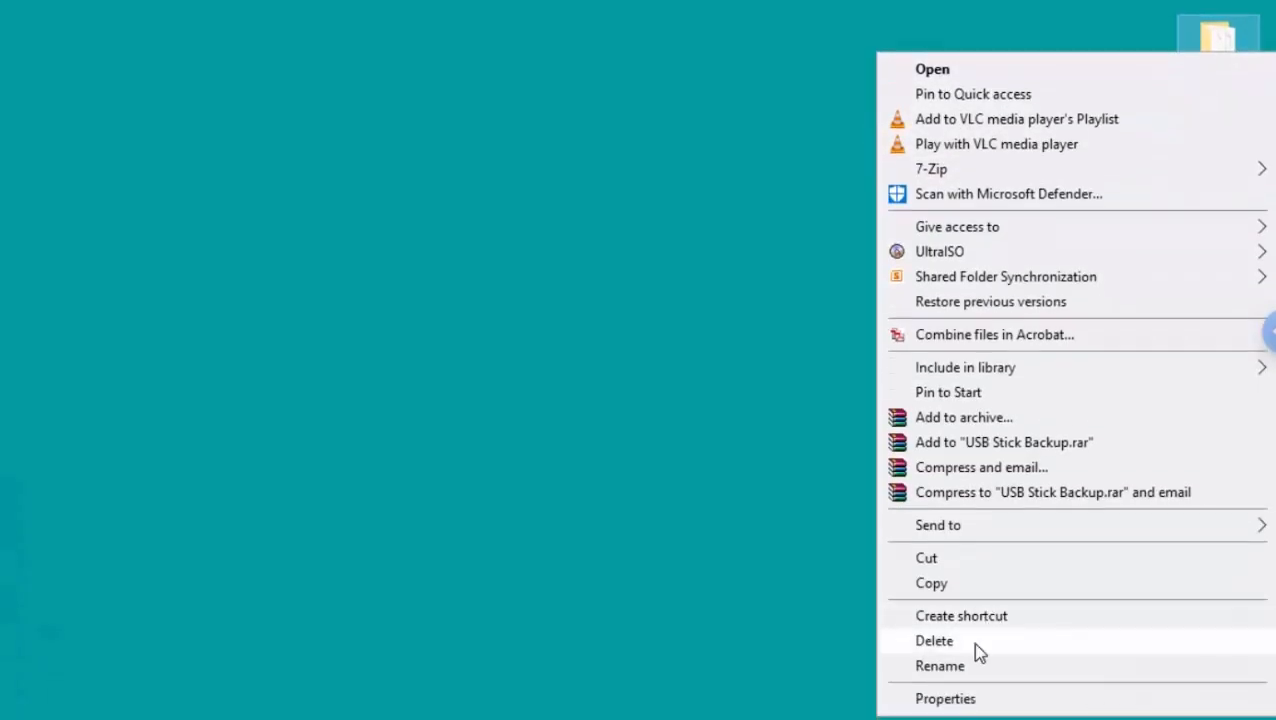
pyautogui.click(933, 641)
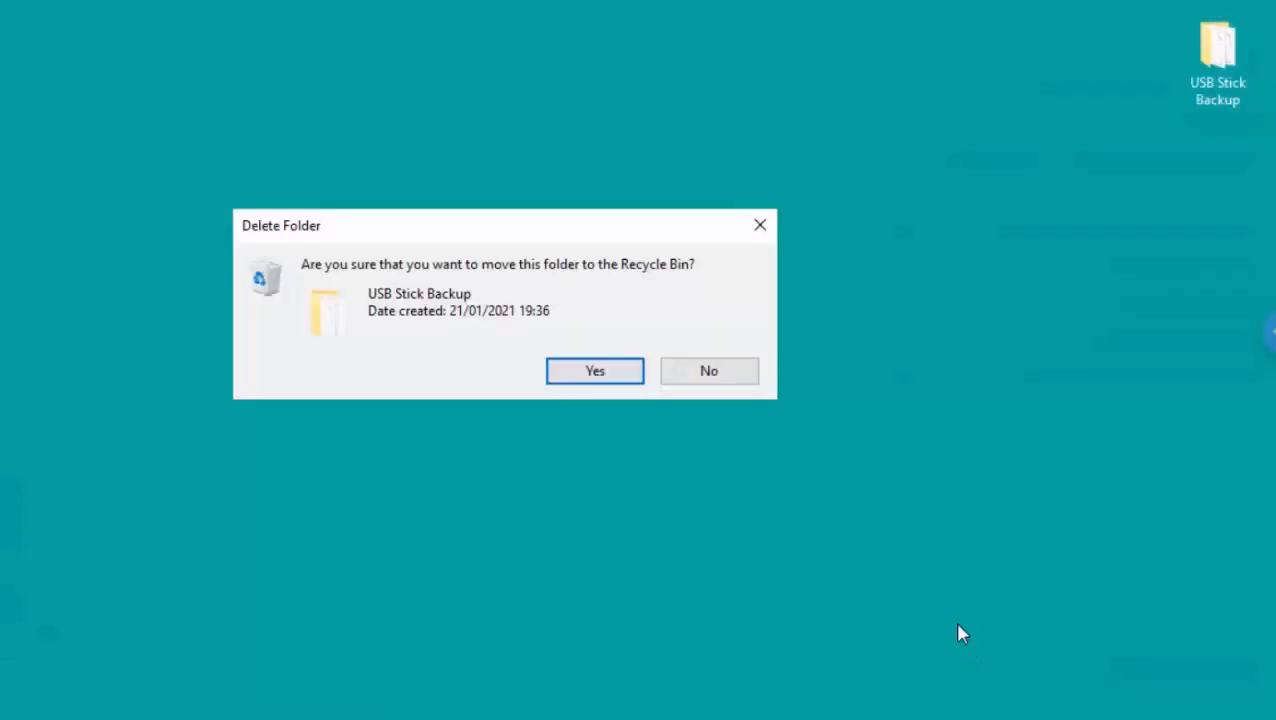
pyautogui.moveTo(594, 360)
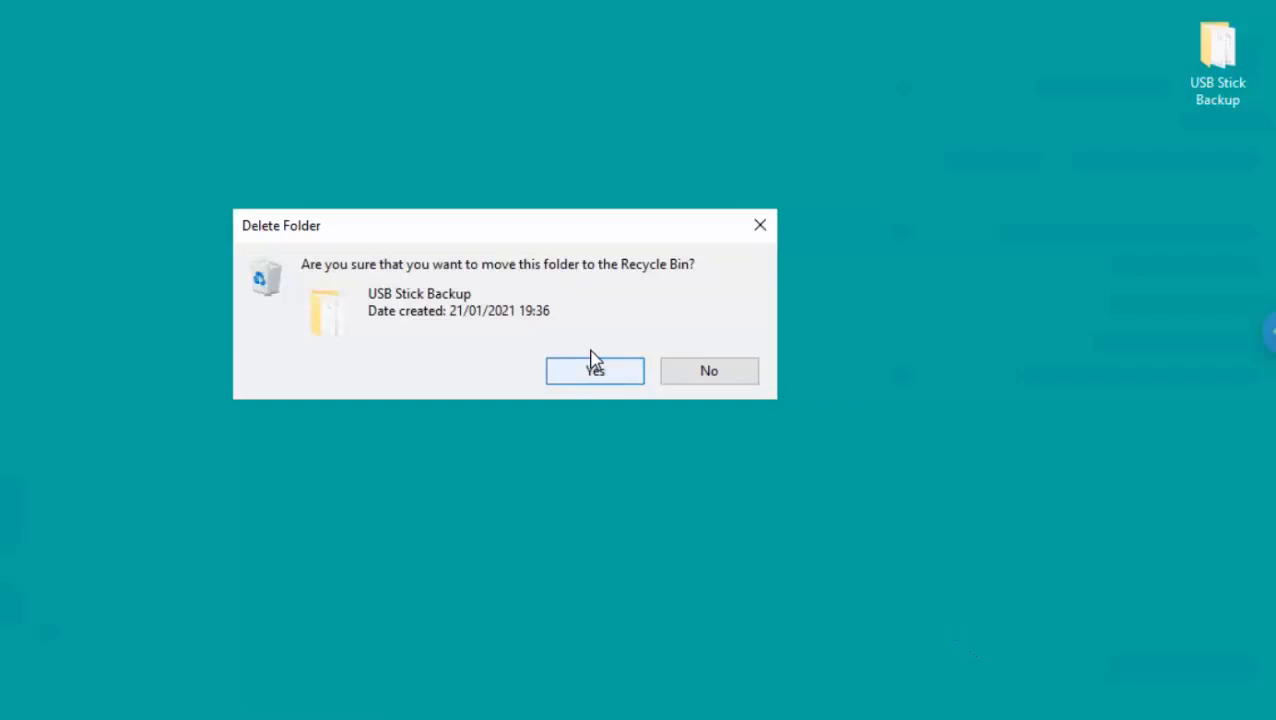